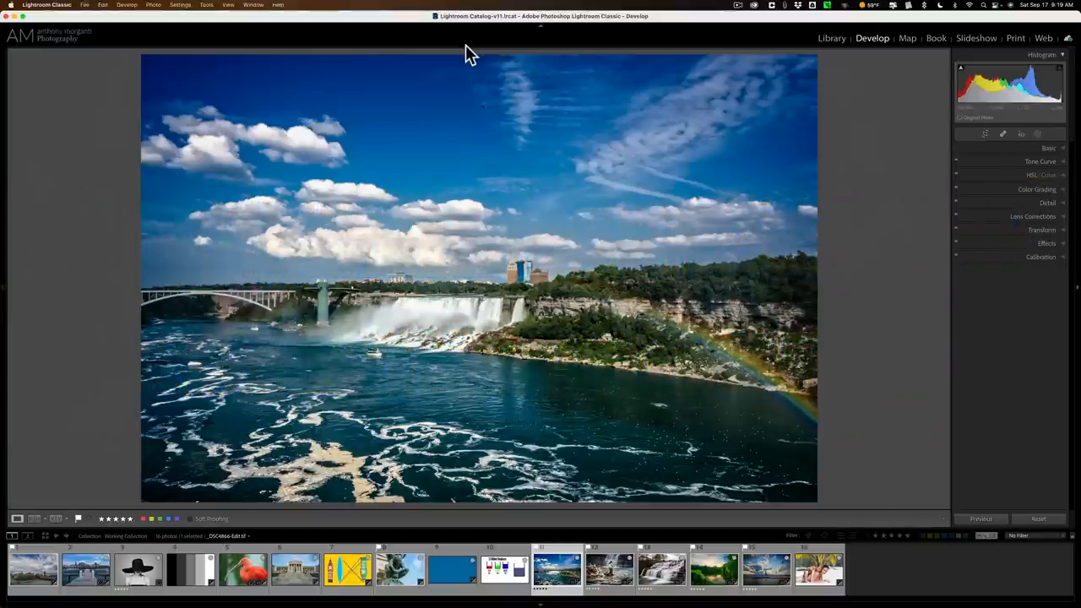
pyautogui.moveTo(1064, 152)
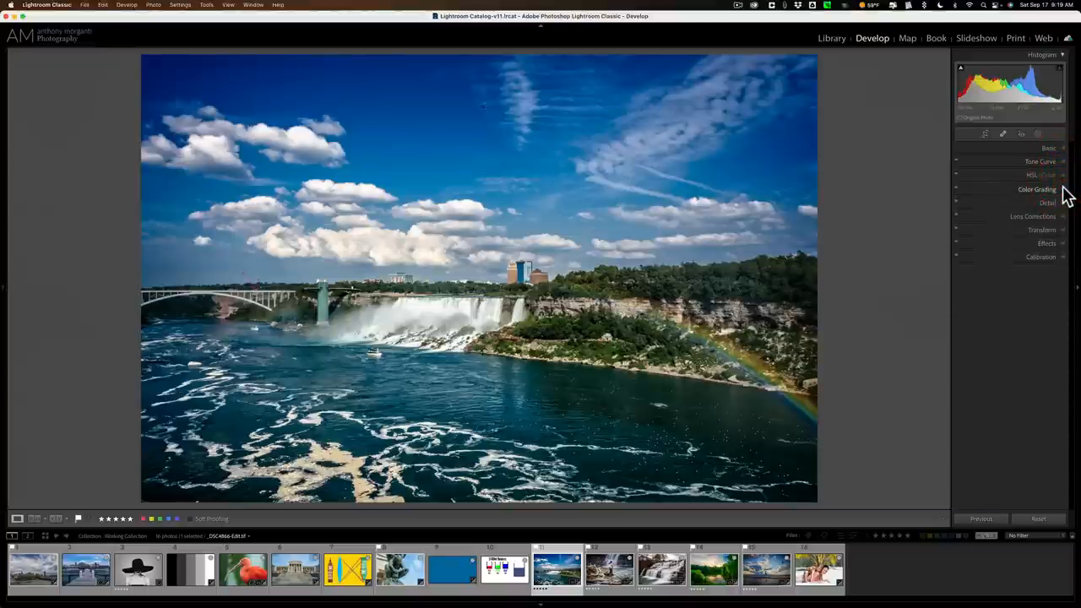
# Step: Open the RGB beakers diagram showing red, green and blue 100ml beakers beside their mix
pyautogui.click(1037, 256)
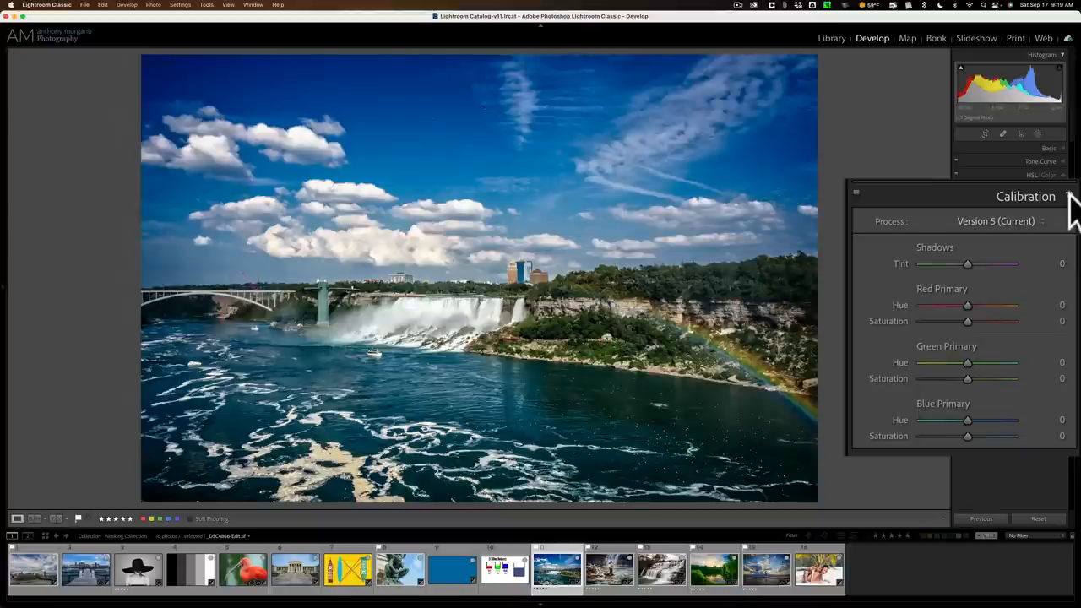
pyautogui.click(1076, 197)
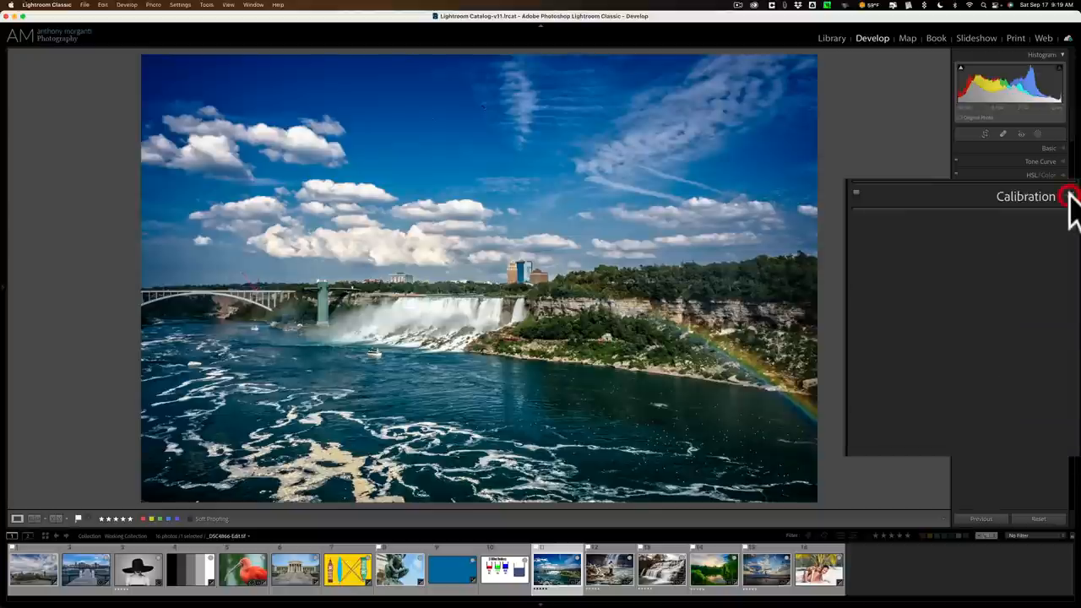
pyautogui.click(1066, 198)
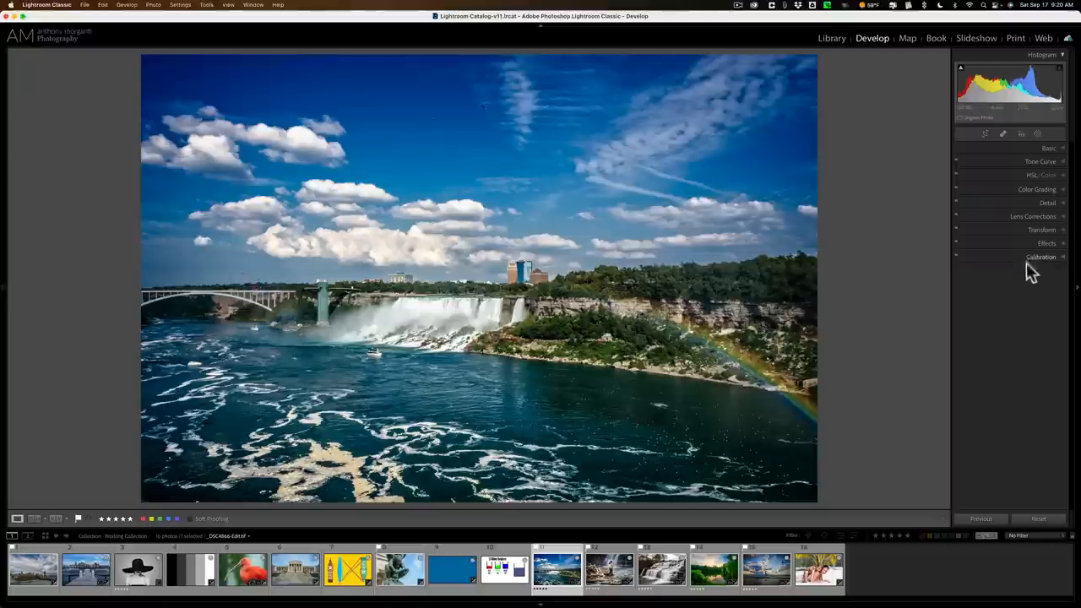
pyautogui.moveTo(401, 114)
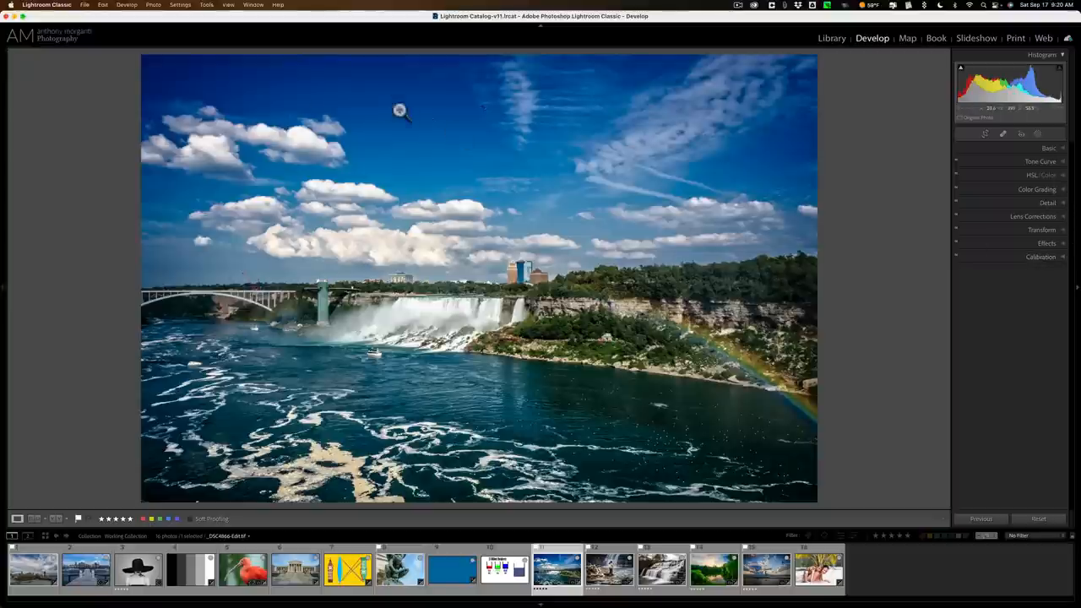
pyautogui.moveTo(414, 112)
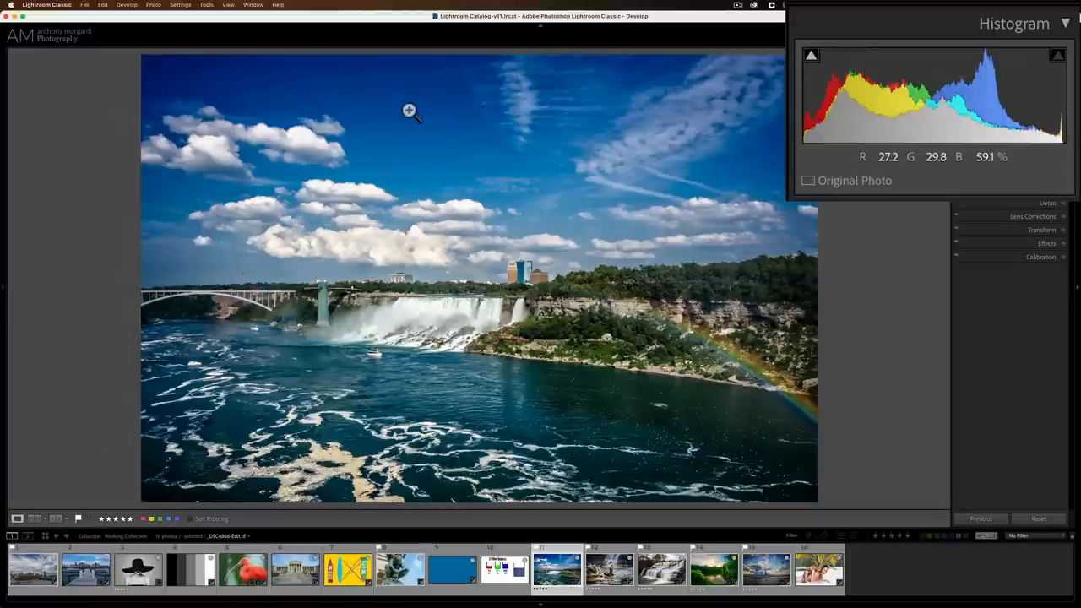
pyautogui.moveTo(547, 157)
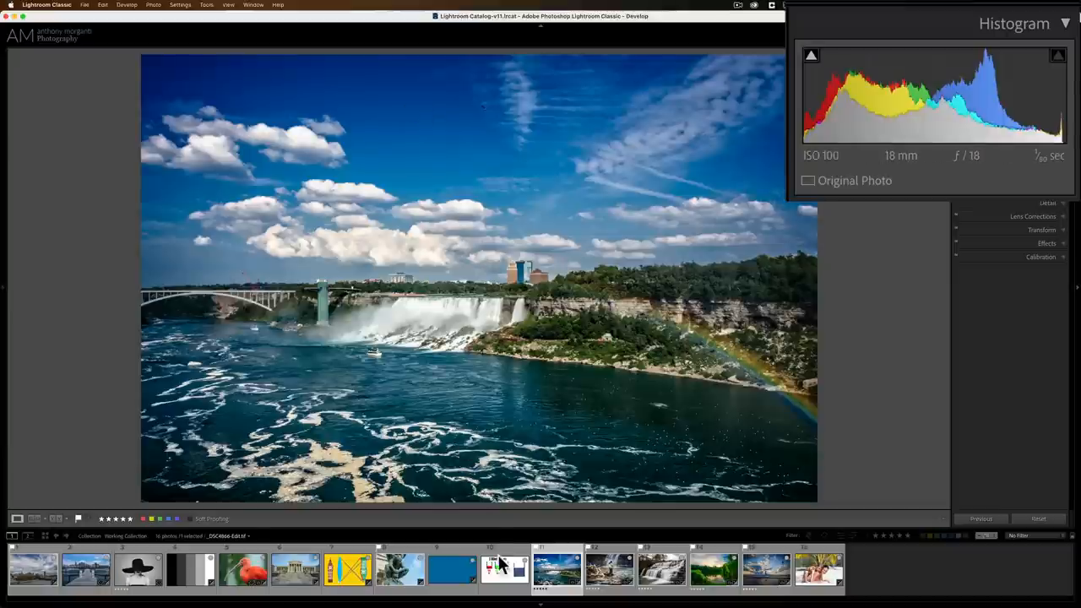
pyautogui.click(504, 566)
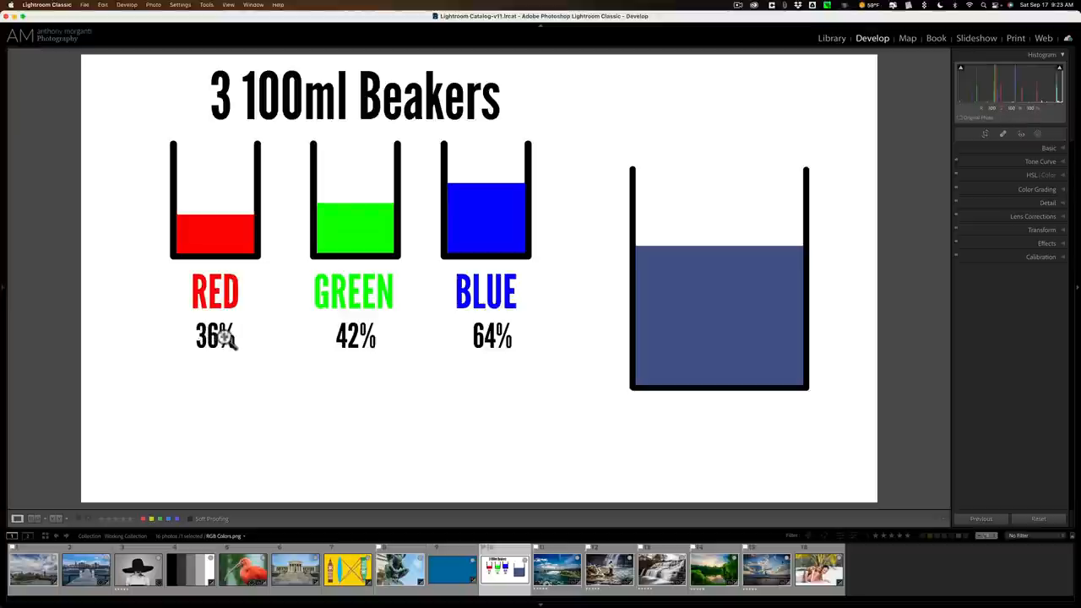
pyautogui.moveTo(194, 250)
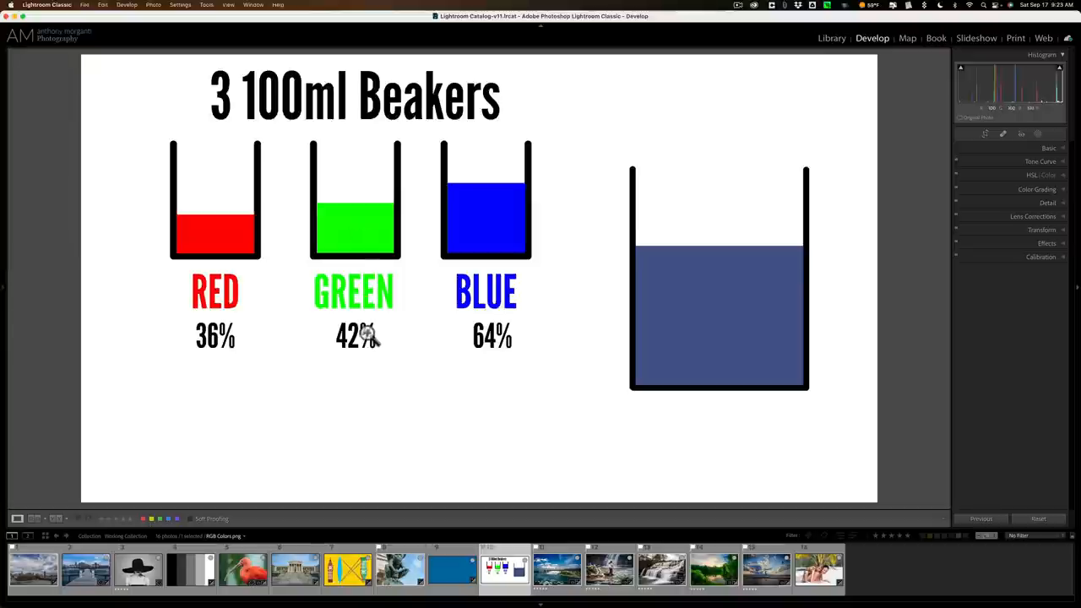
pyautogui.moveTo(493, 218)
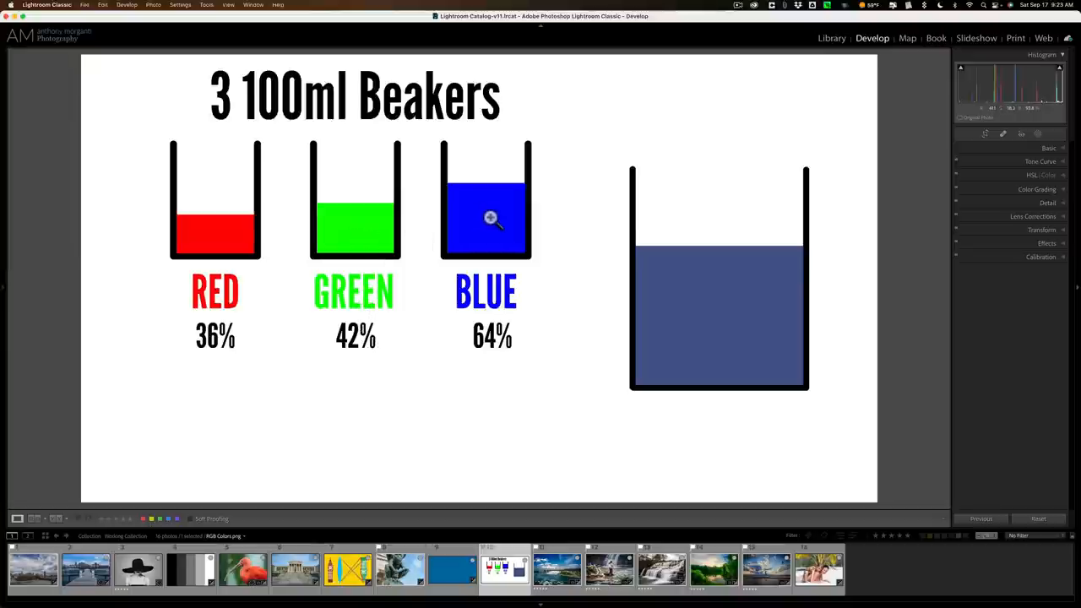
pyautogui.moveTo(481, 245)
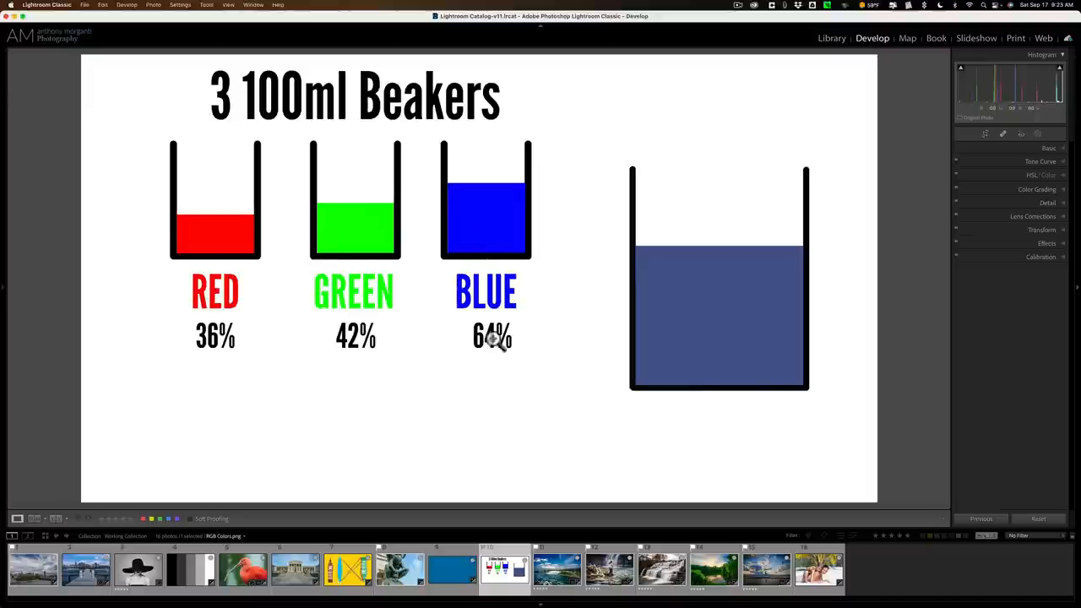
pyautogui.moveTo(502, 304)
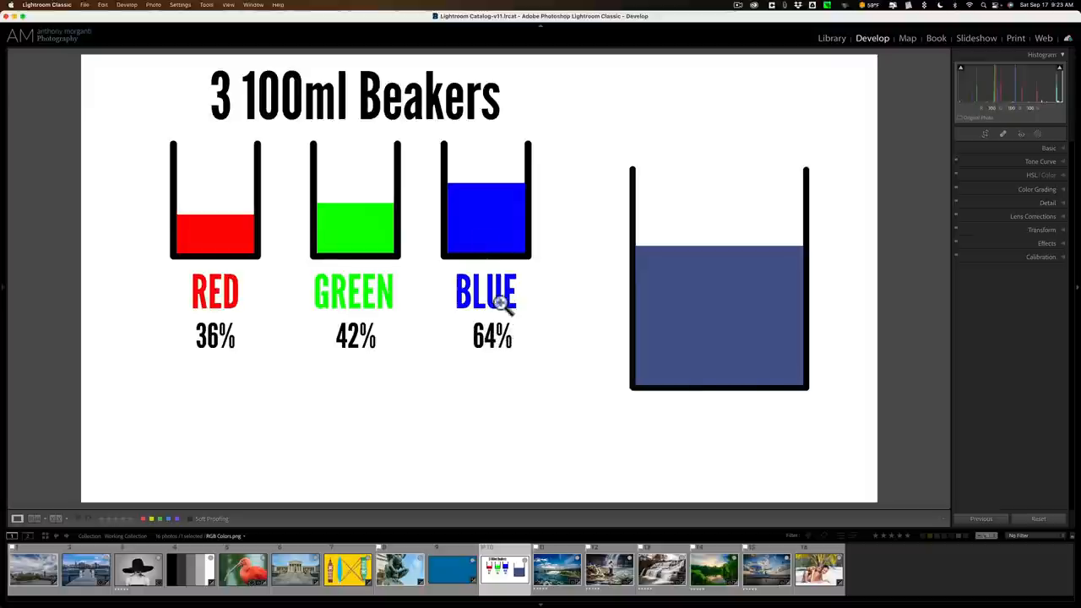
pyautogui.moveTo(313, 210)
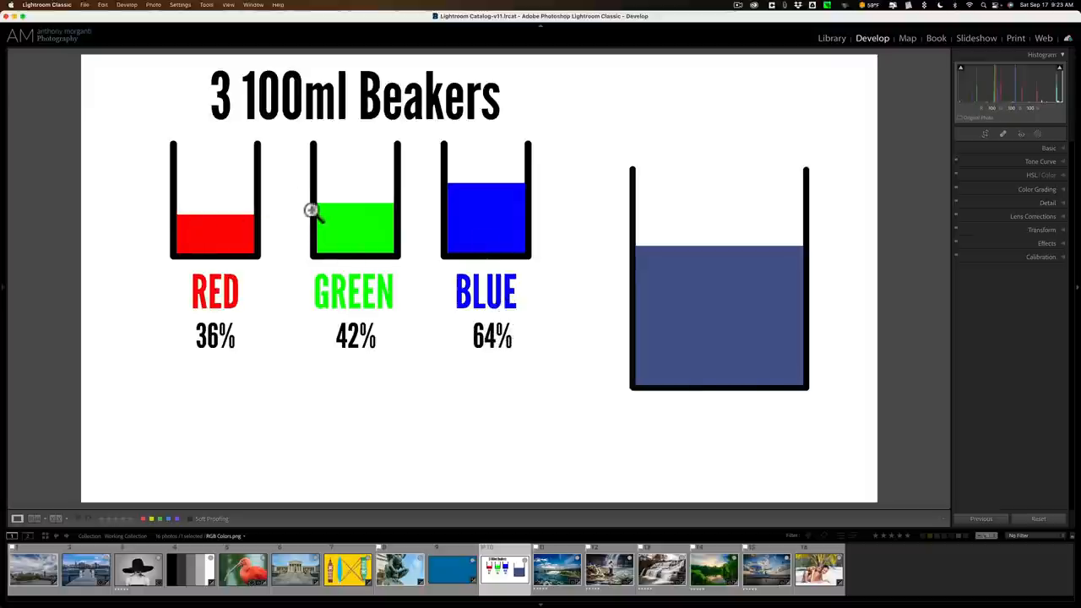
pyautogui.moveTo(445, 201)
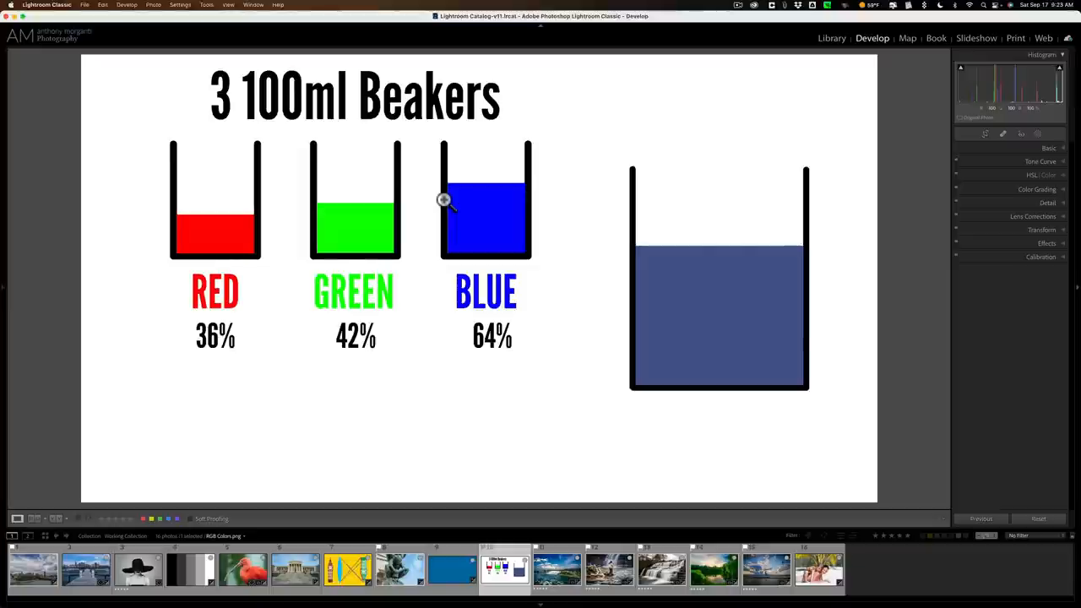
pyautogui.moveTo(706, 272)
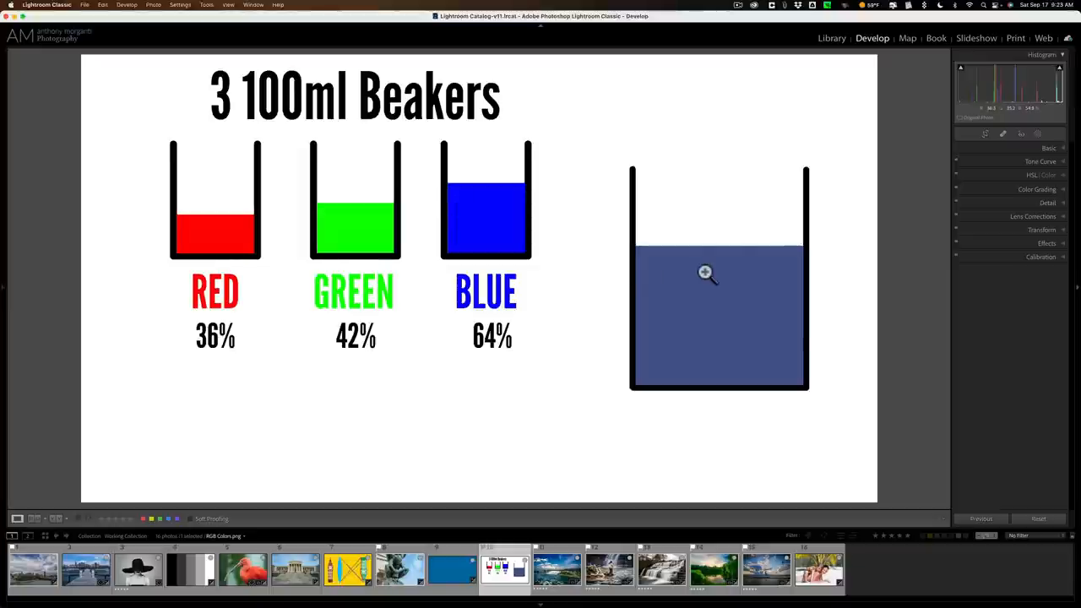
pyautogui.moveTo(712, 296)
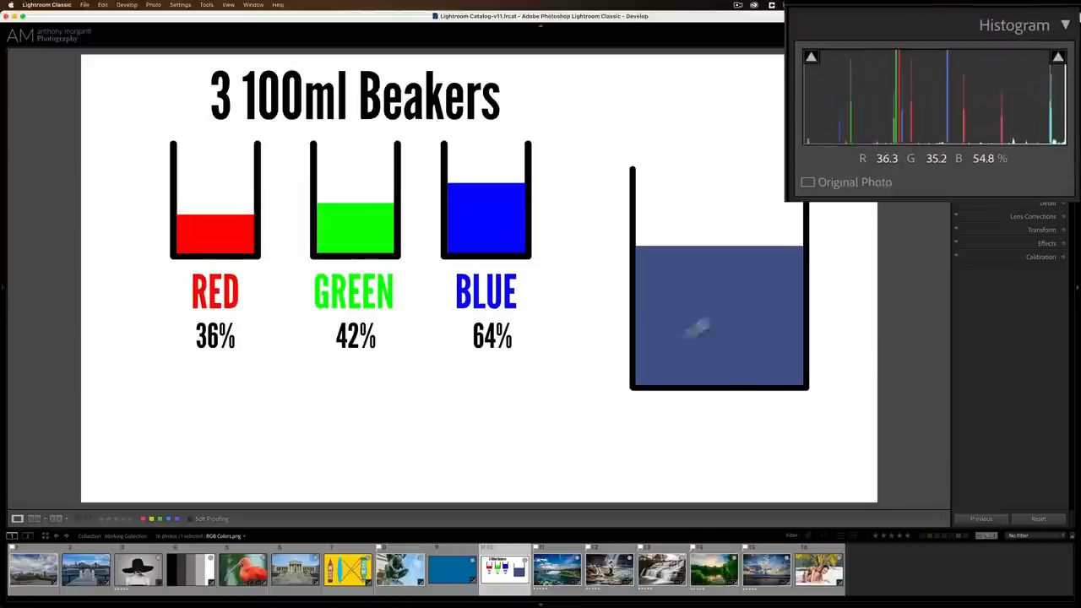
# Step: Select the solid blue image (R 35.8, G 42.4, B 63.9) and show its zeroed calibration settings
pyautogui.click(441, 574)
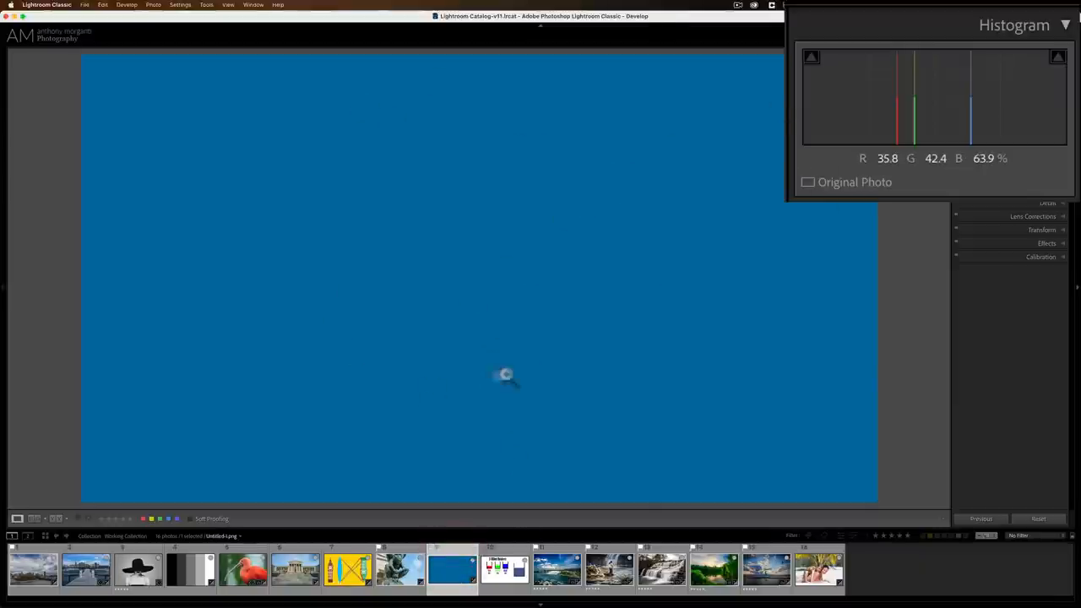
pyautogui.moveTo(598, 133)
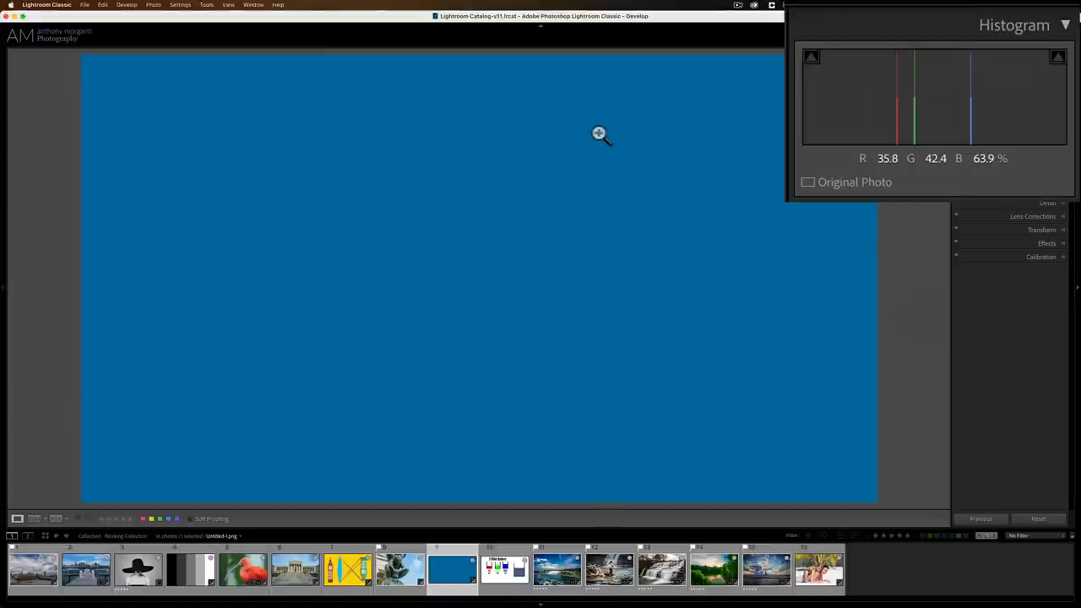
pyautogui.moveTo(597, 260)
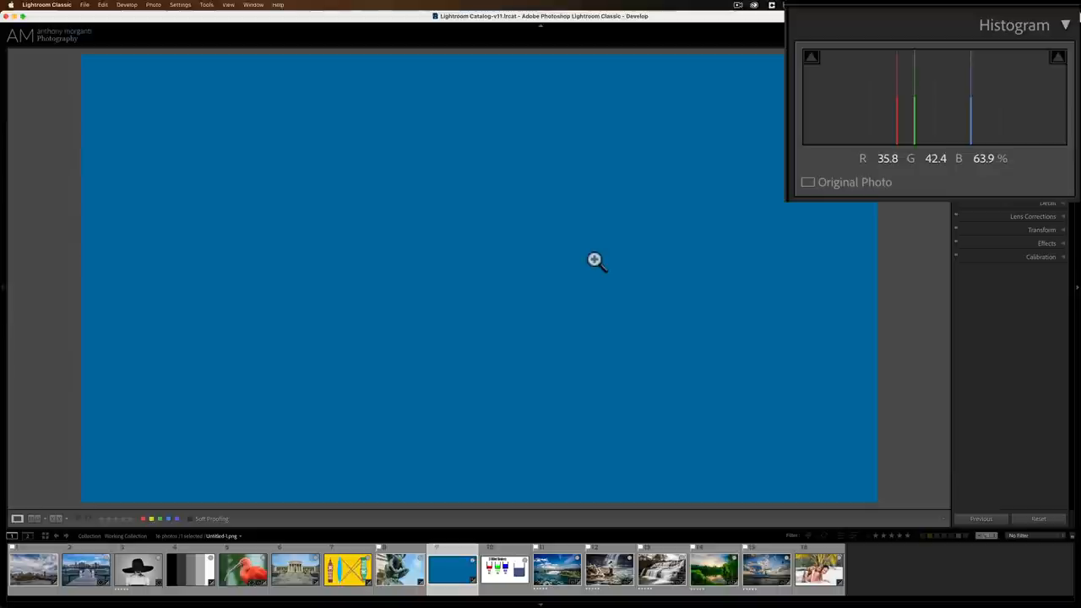
pyautogui.click(1034, 257)
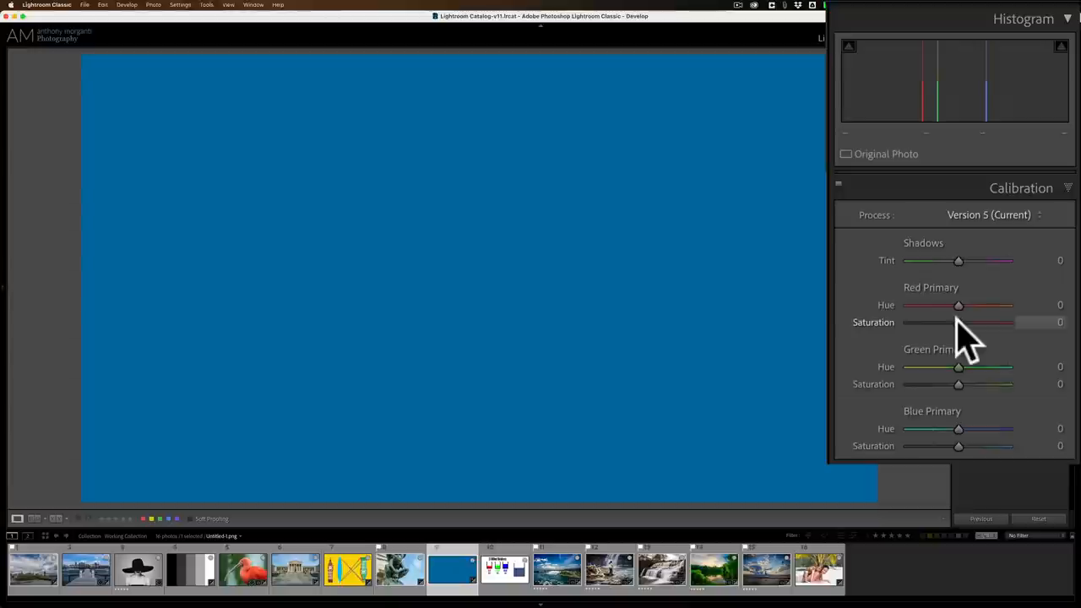
# Step: Swing the blue image's Red Primary hue to +100 and -100, then back toward zero
pyautogui.moveTo(958, 321); pyautogui.dragTo(1007, 322)
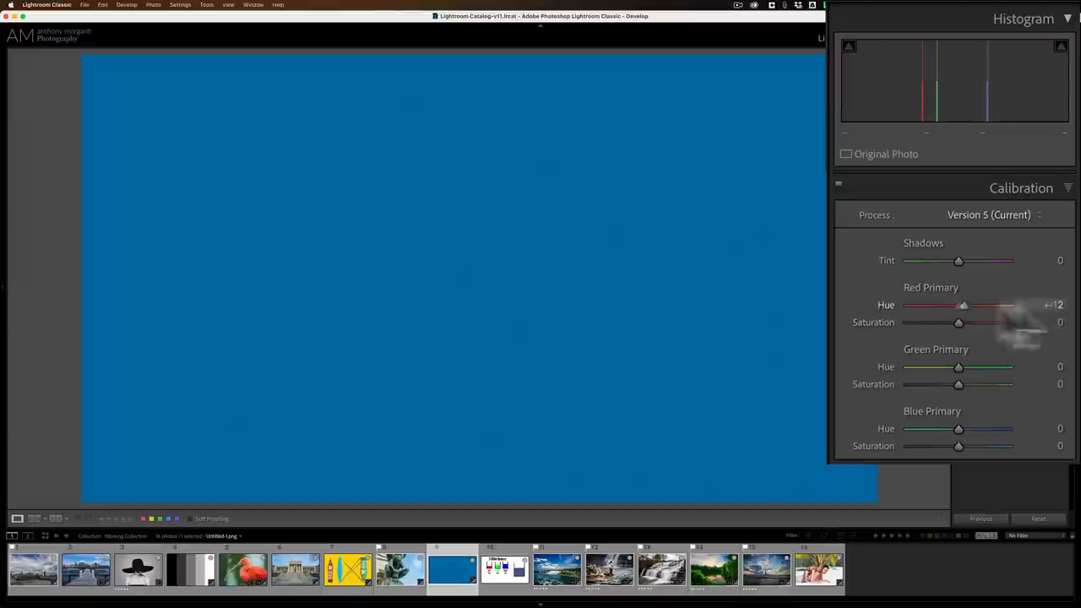
pyautogui.moveTo(963, 304); pyautogui.dragTo(1009, 305)
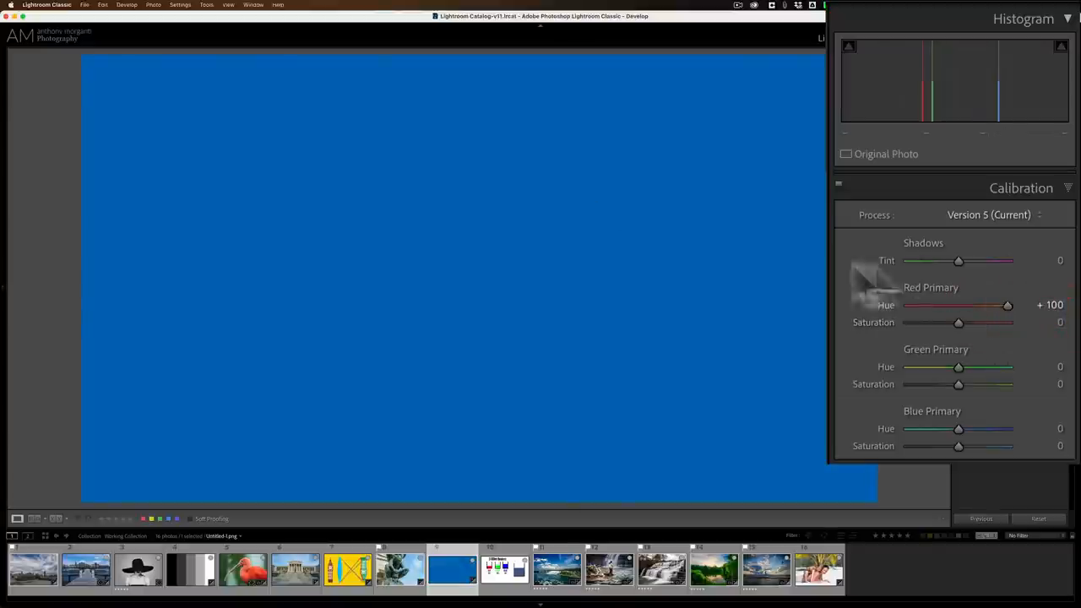
pyautogui.moveTo(1008, 304); pyautogui.dragTo(908, 305)
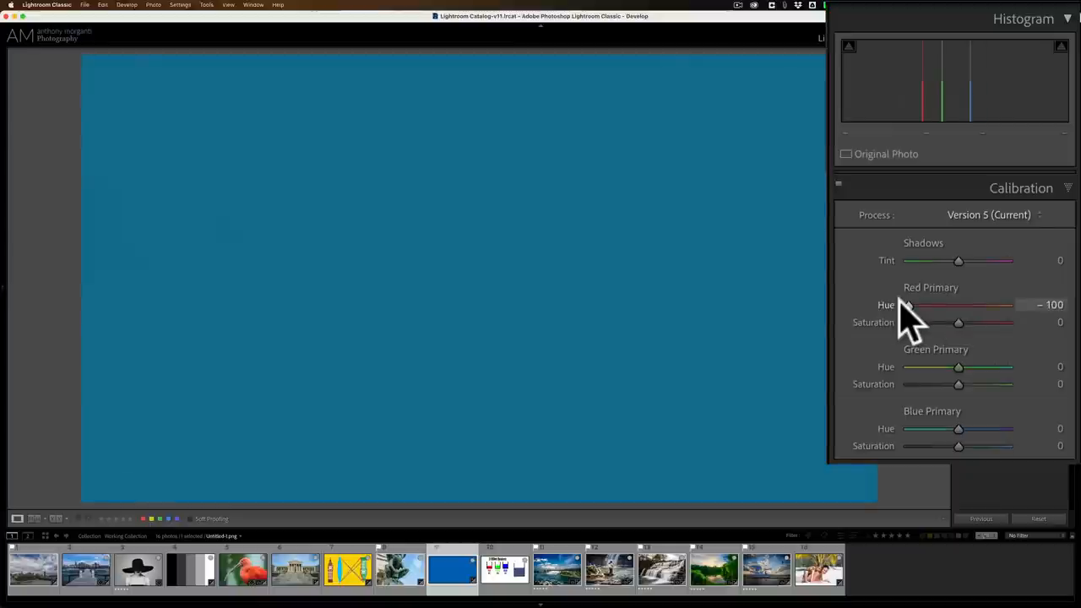
pyautogui.moveTo(908, 305); pyautogui.dragTo(929, 305)
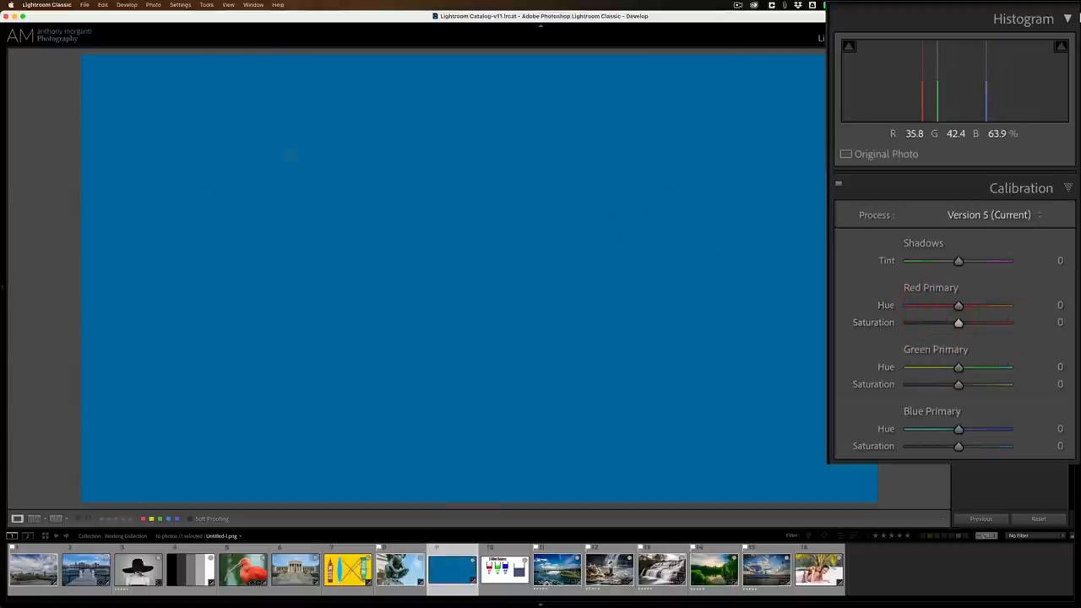
pyautogui.moveTo(680, 236)
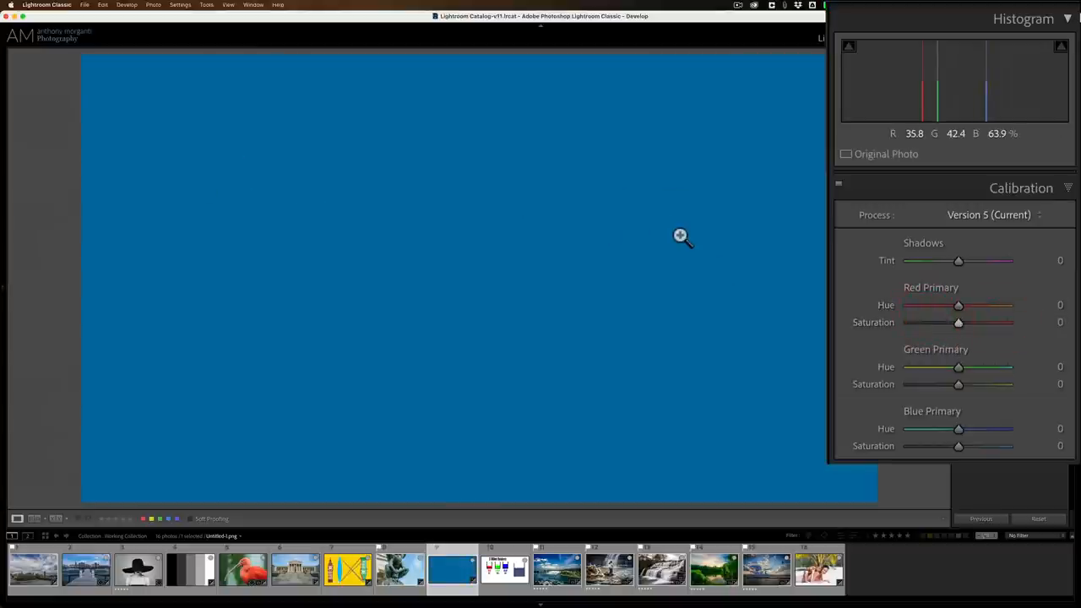
pyautogui.moveTo(688, 244)
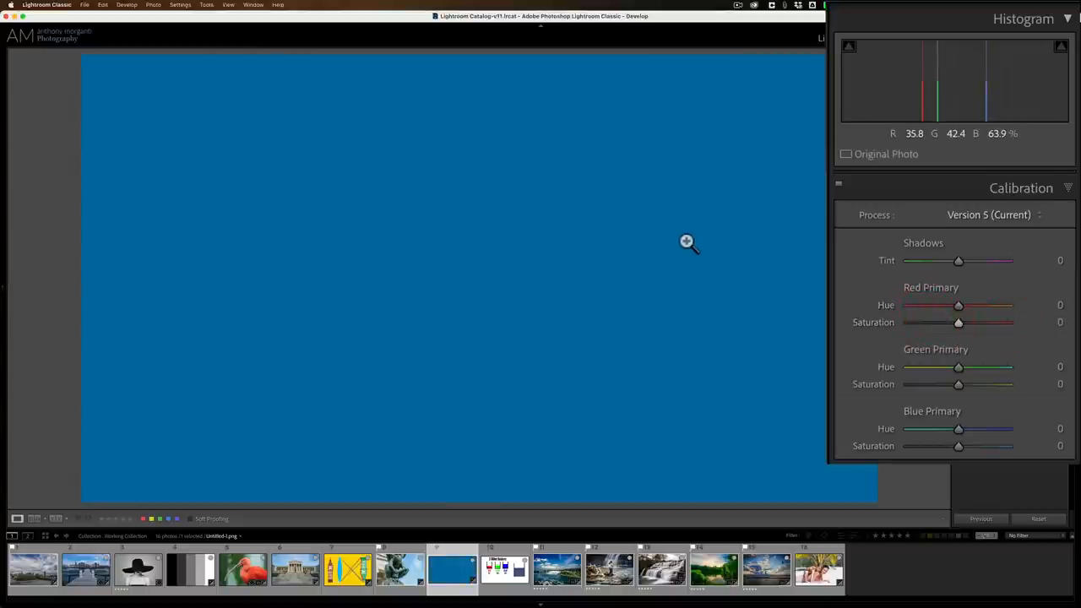
pyautogui.moveTo(959, 300)
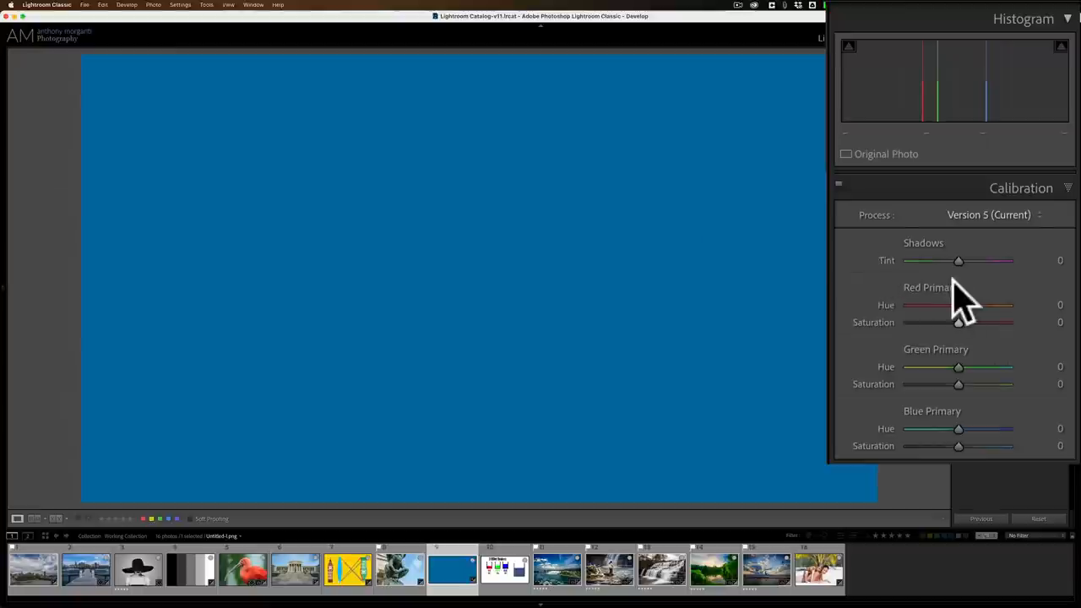
pyautogui.moveTo(958, 379)
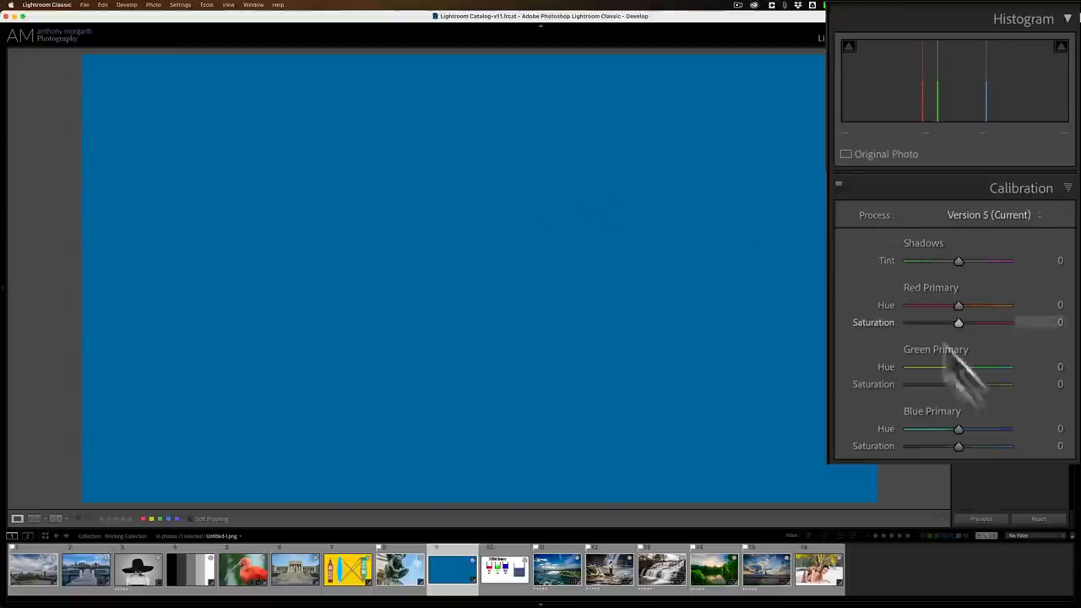
# Step: Set Green Primary hue +78, saturation -45, and Blue Primary hue +36, saturation +100
pyautogui.moveTo(958, 367); pyautogui.dragTo(907, 366)
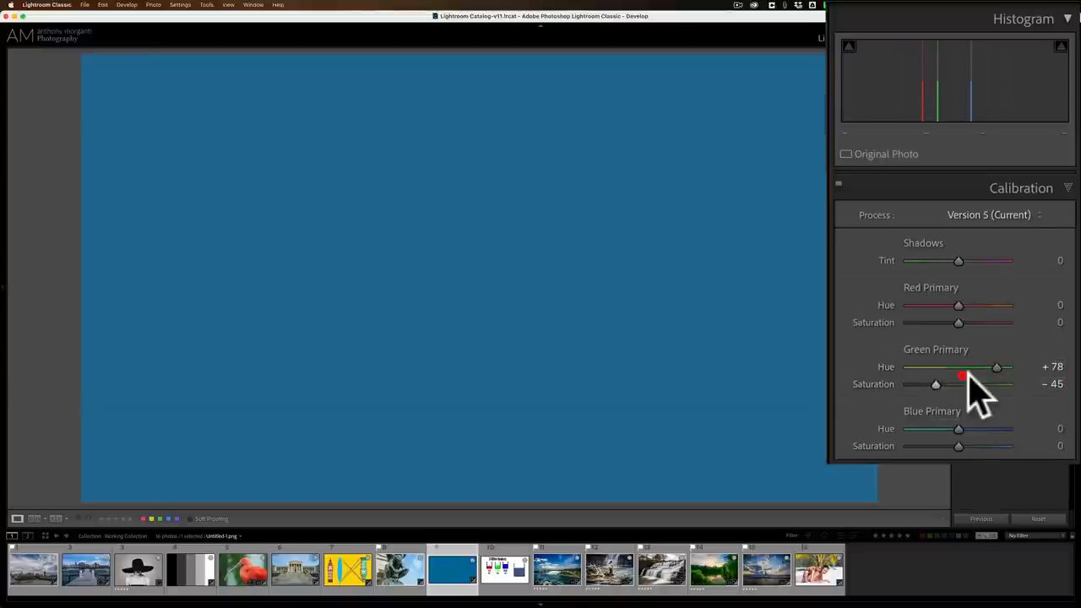
pyautogui.moveTo(958, 428); pyautogui.dragTo(975, 428)
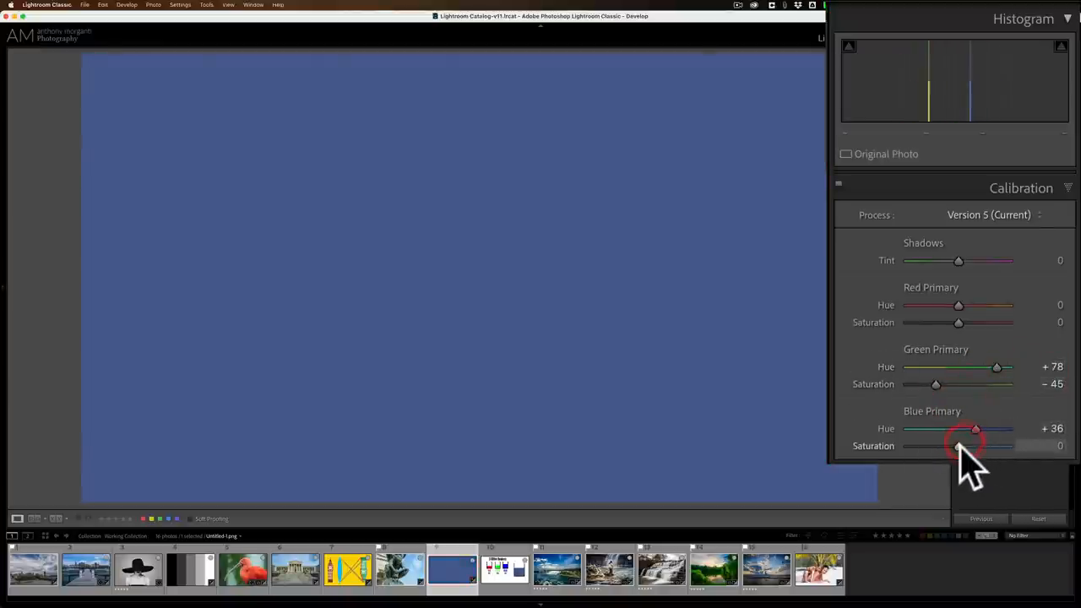
pyautogui.moveTo(954, 446); pyautogui.dragTo(1008, 446)
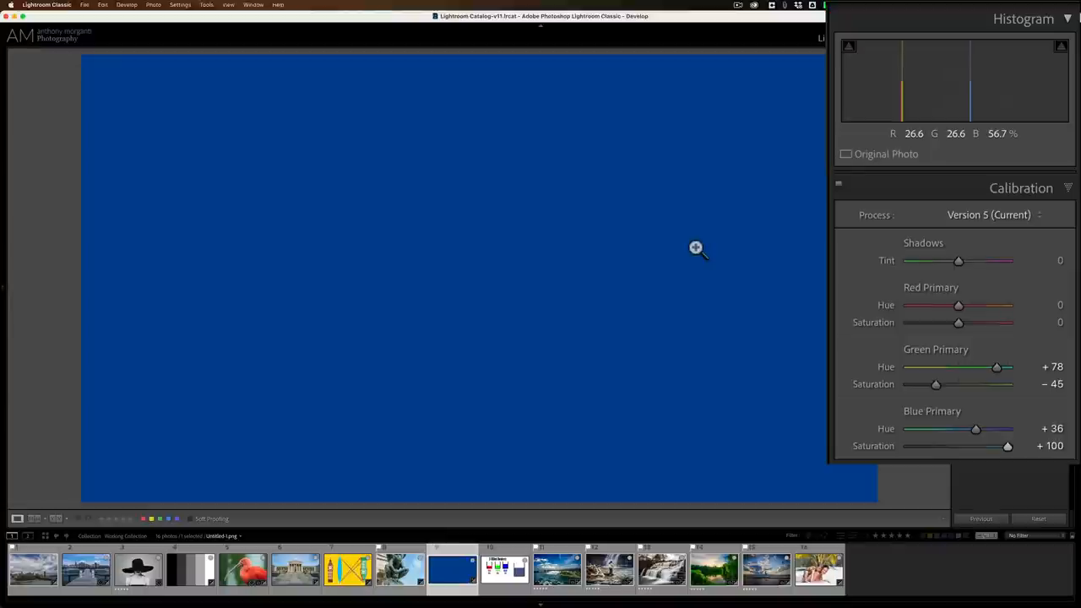
pyautogui.moveTo(877, 425)
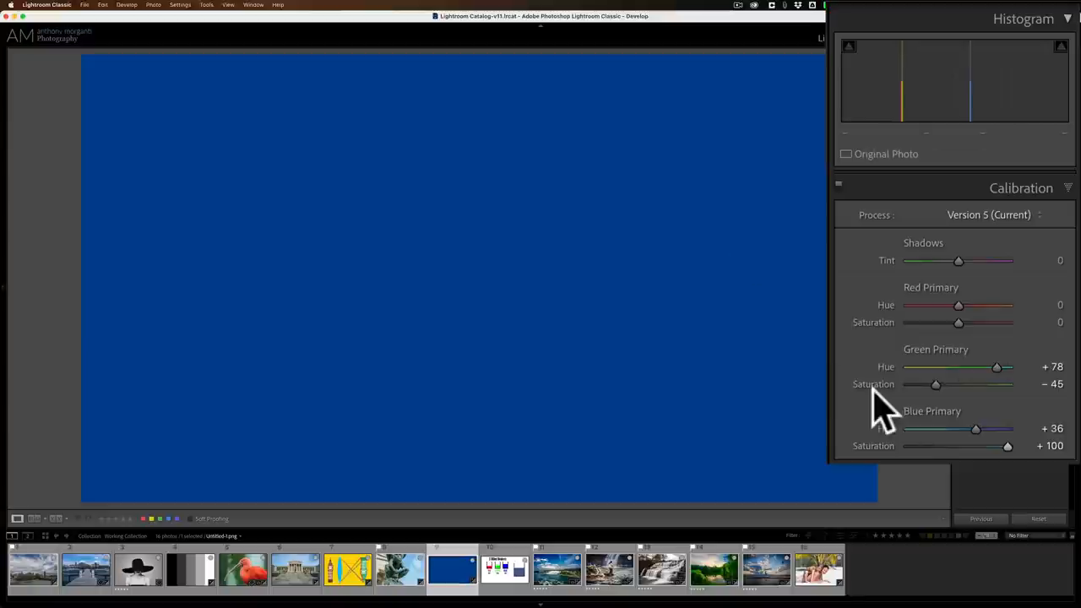
pyautogui.moveTo(963, 295)
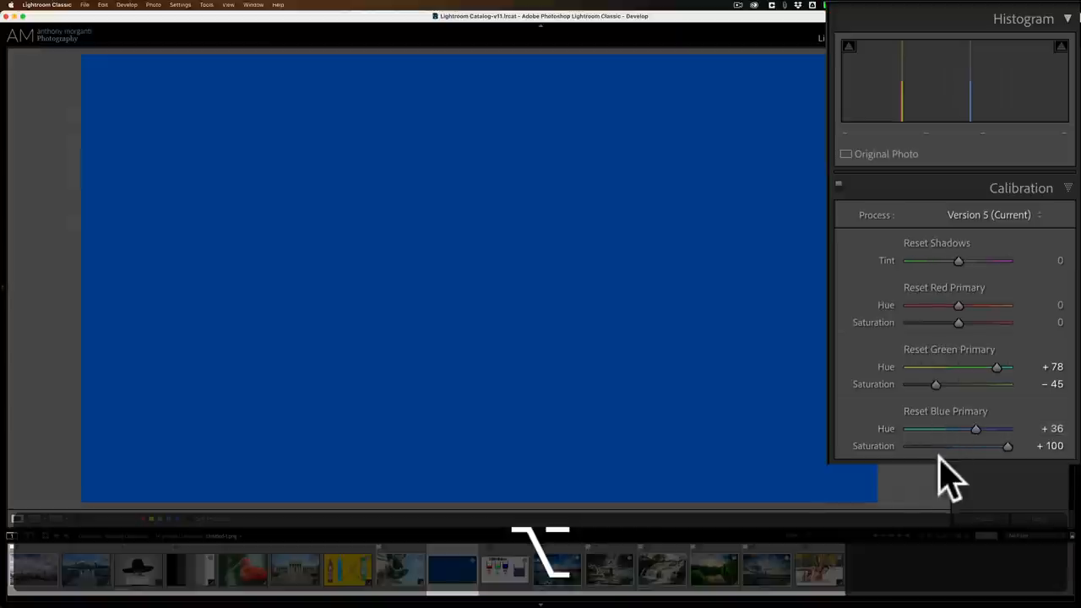
pyautogui.moveTo(945, 435)
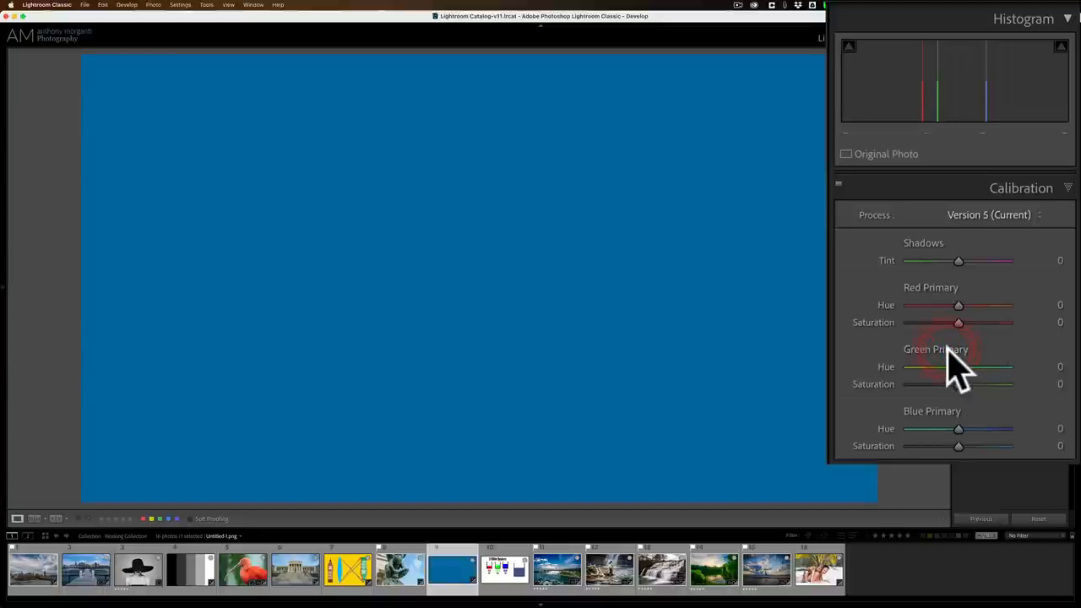
pyautogui.moveTo(946, 304)
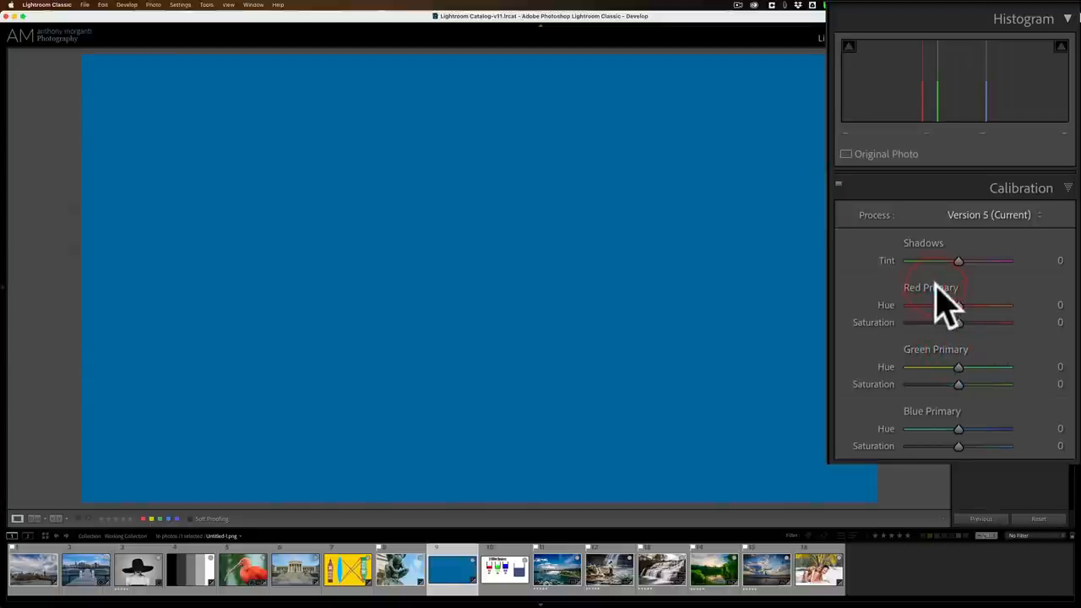
pyautogui.moveTo(895, 376)
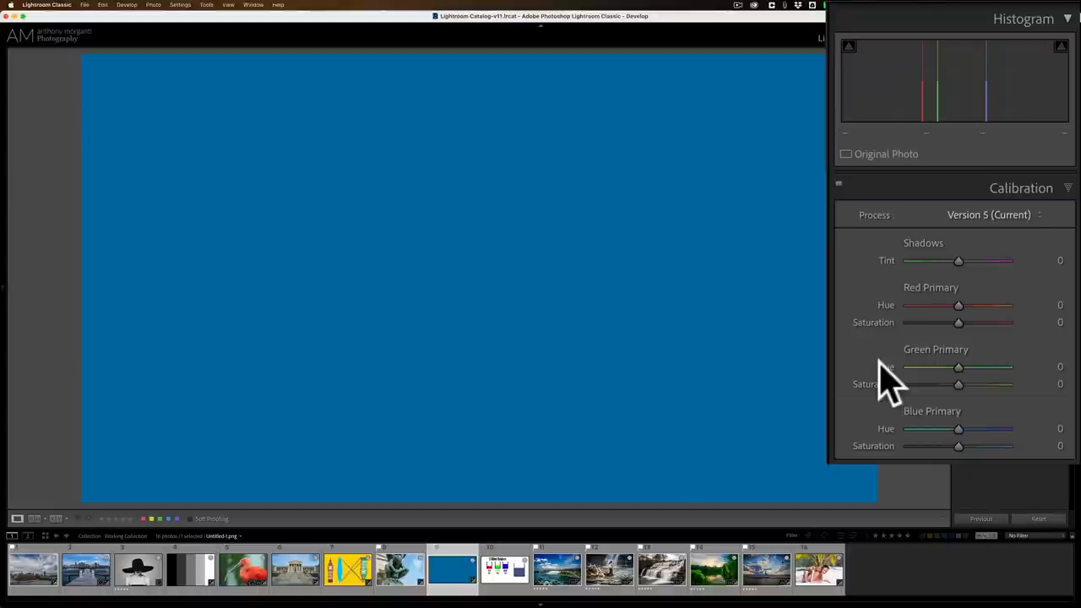
# Step: Open the Niagara Falls photo, swing Blue Primary hue to -100, then return it to zero
pyautogui.click(554, 572)
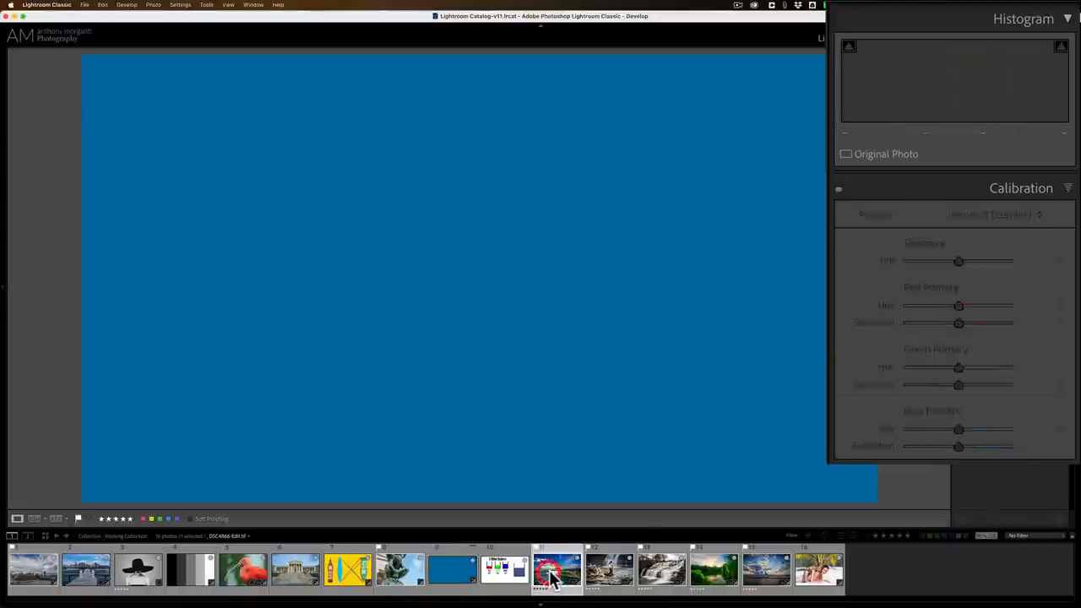
pyautogui.click(556, 575)
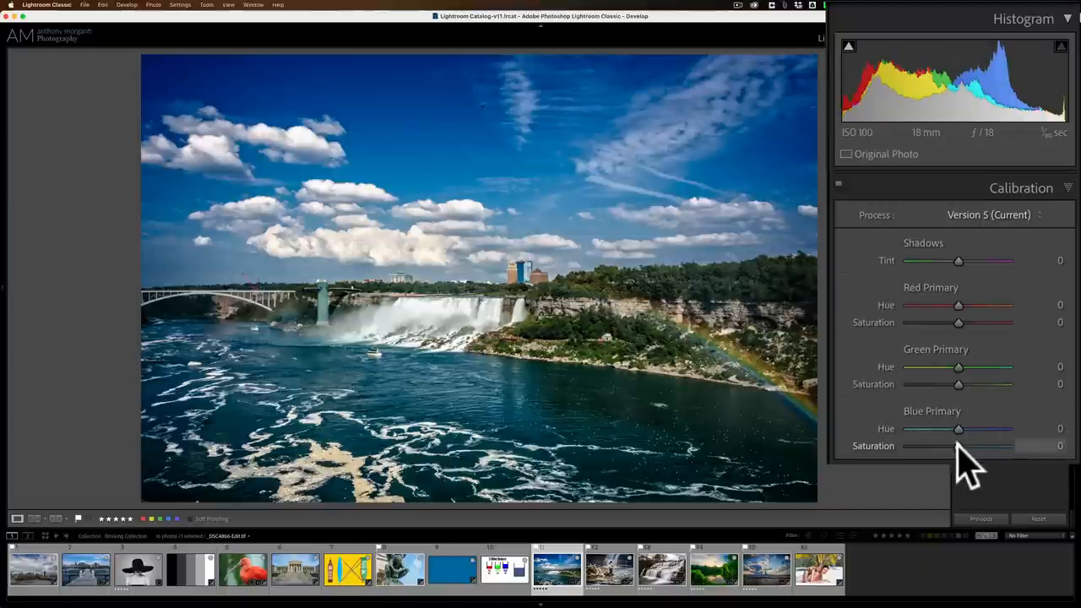
pyautogui.moveTo(958, 446); pyautogui.dragTo(1007, 446)
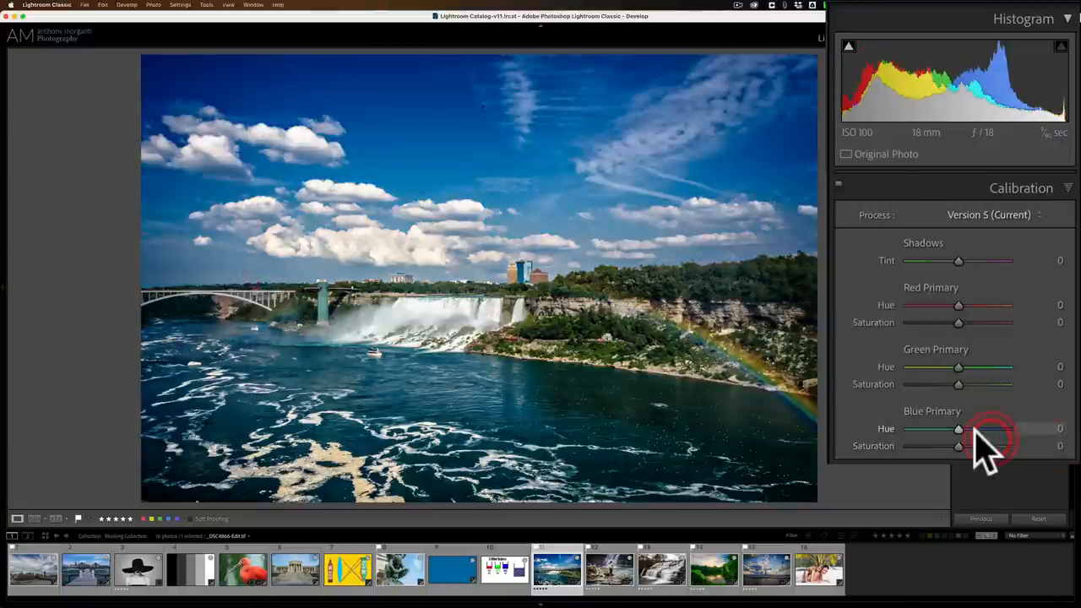
pyautogui.moveTo(958, 428); pyautogui.dragTo(908, 428)
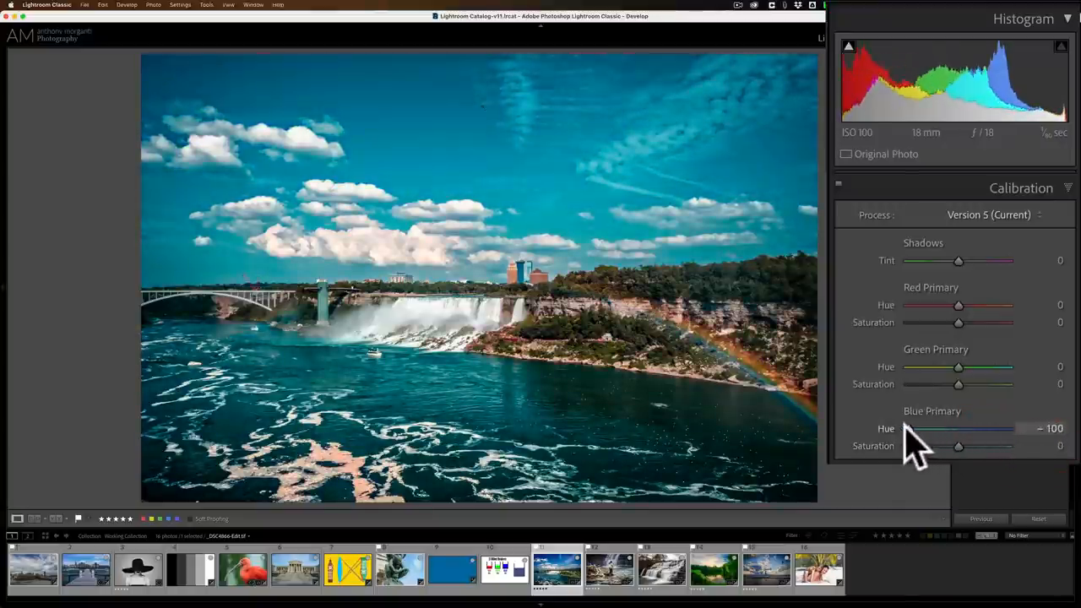
pyautogui.moveTo(912, 428); pyautogui.dragTo(956, 428)
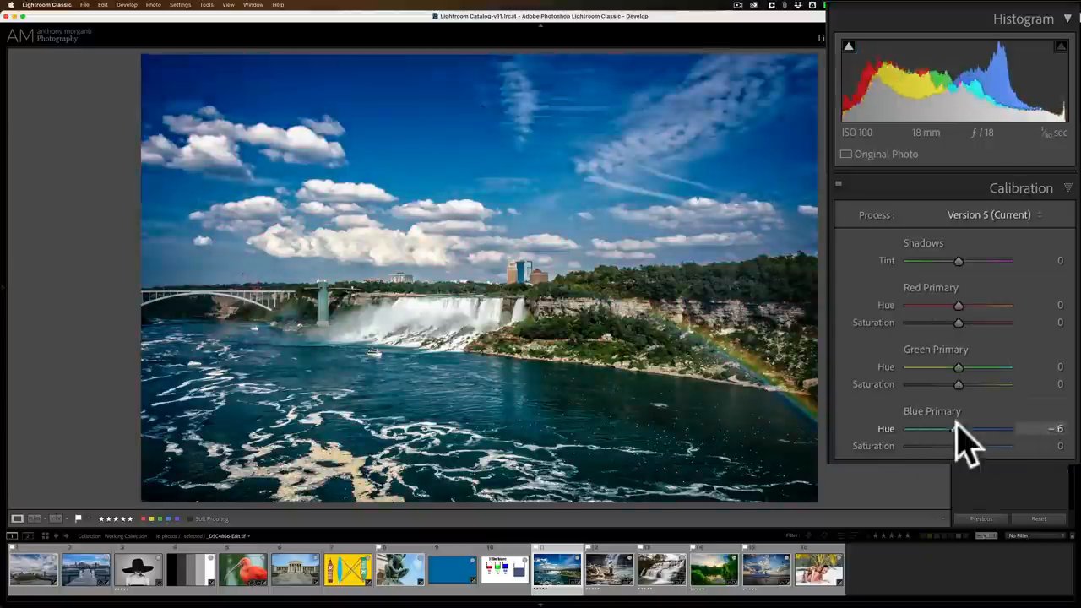
pyautogui.moveTo(954, 428); pyautogui.dragTo(946, 428)
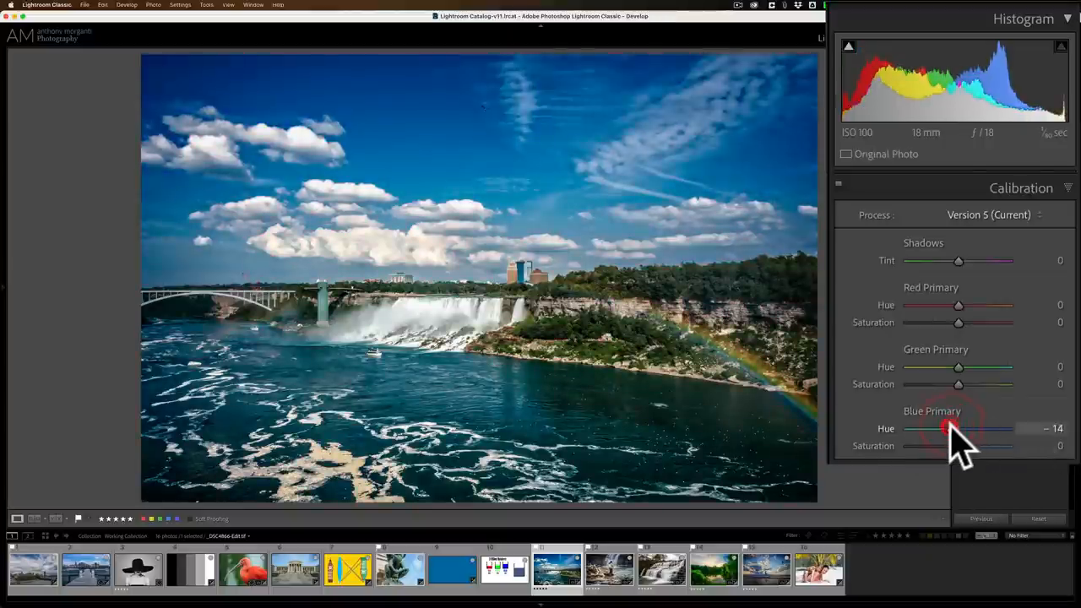
pyautogui.moveTo(948, 428); pyautogui.dragTo(958, 428)
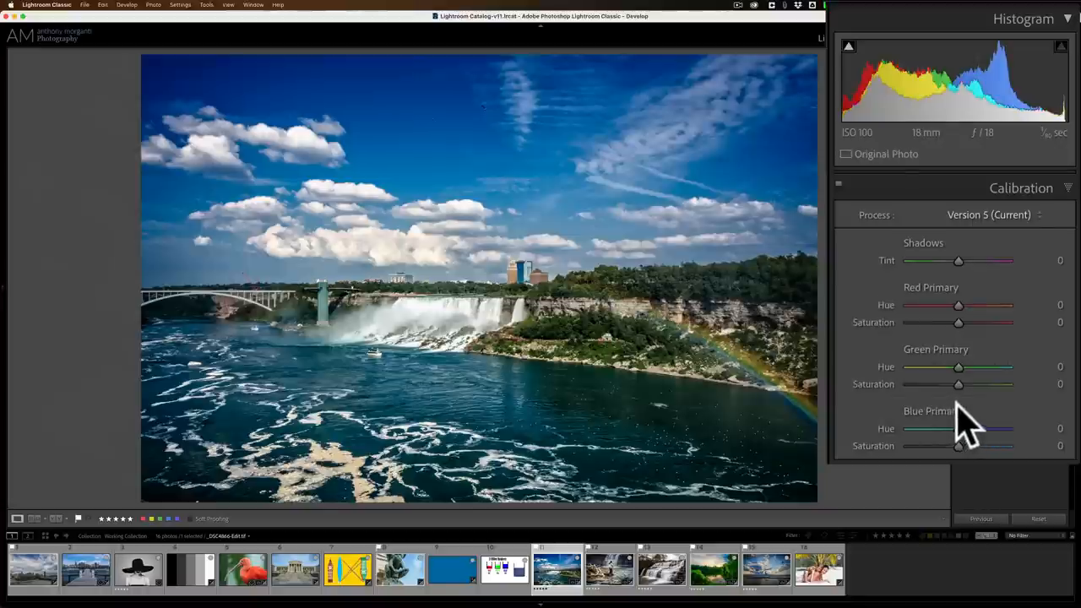
pyautogui.moveTo(960, 425)
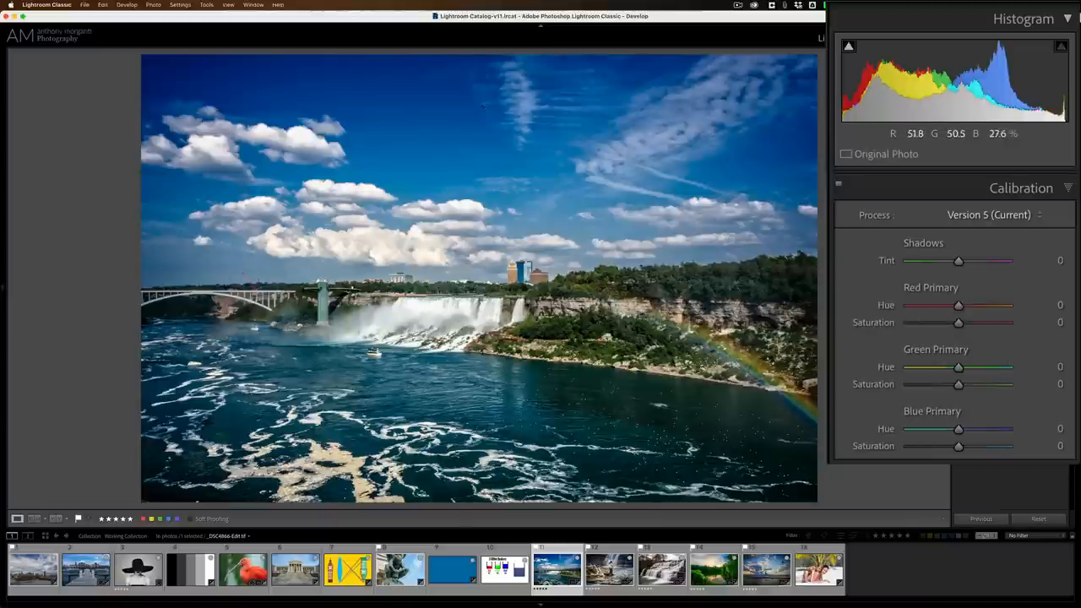
pyautogui.moveTo(958, 323)
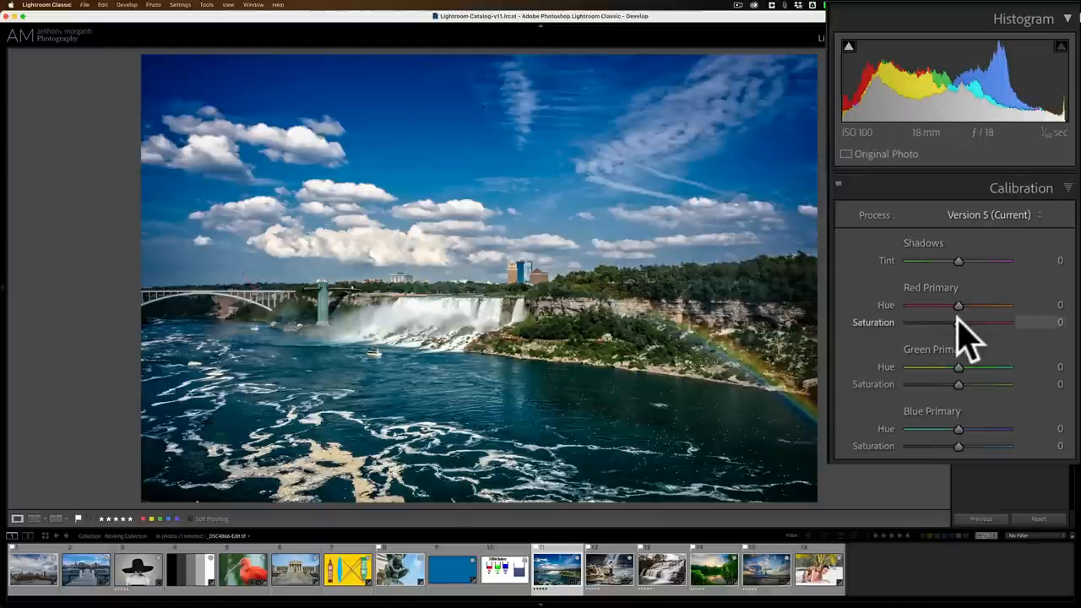
# Step: Set Red Primary saturation +100 and Green Primary saturation +40, toggling calibration off to compare
pyautogui.moveTo(958, 322); pyautogui.dragTo(1006, 321)
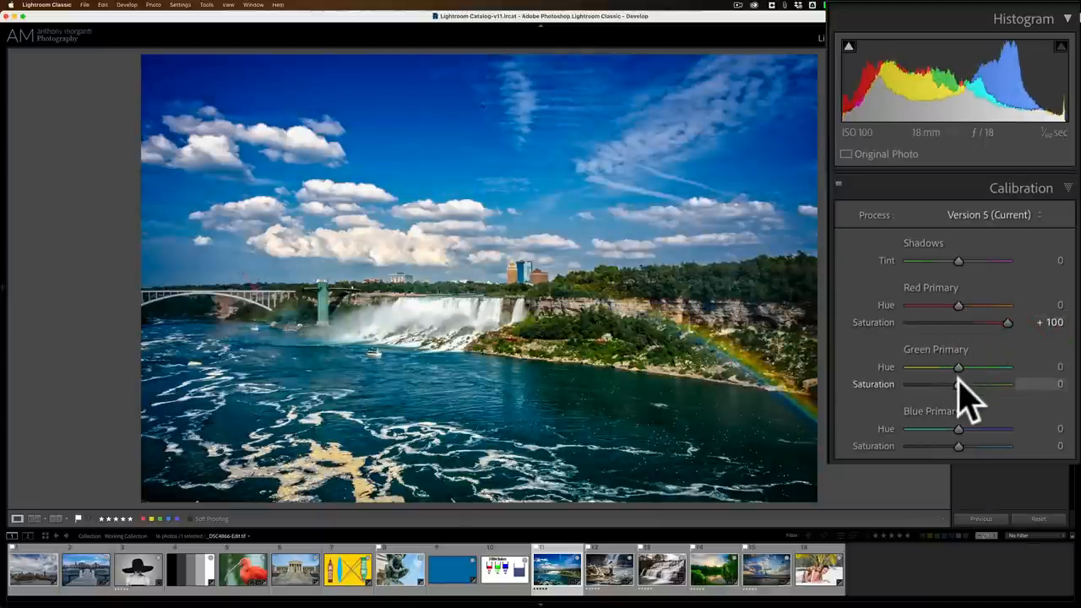
pyautogui.moveTo(957, 383); pyautogui.dragTo(1007, 383)
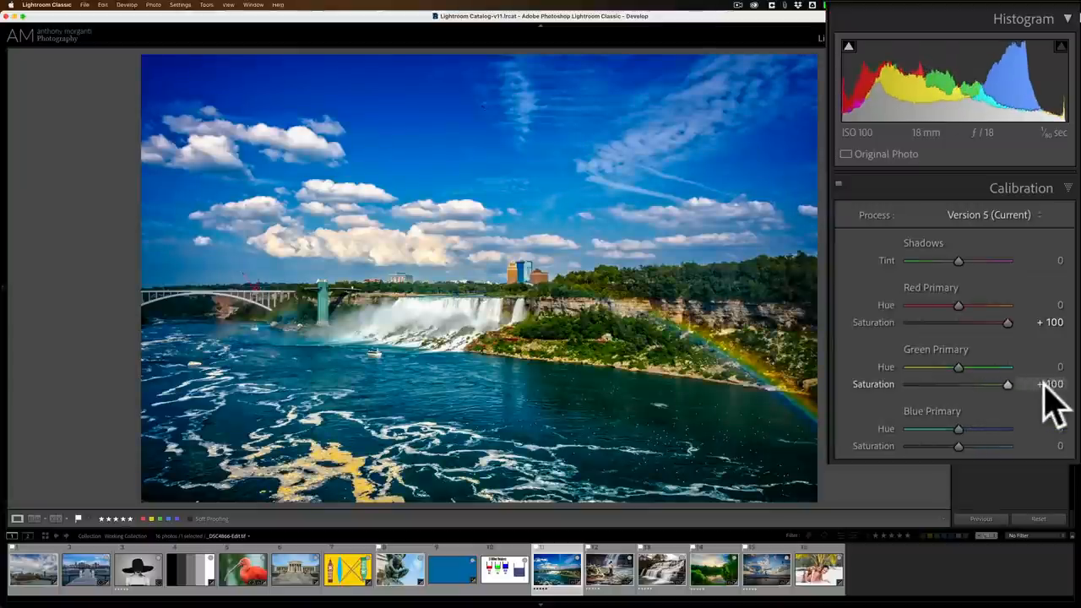
pyautogui.moveTo(1006, 384); pyautogui.dragTo(1003, 384)
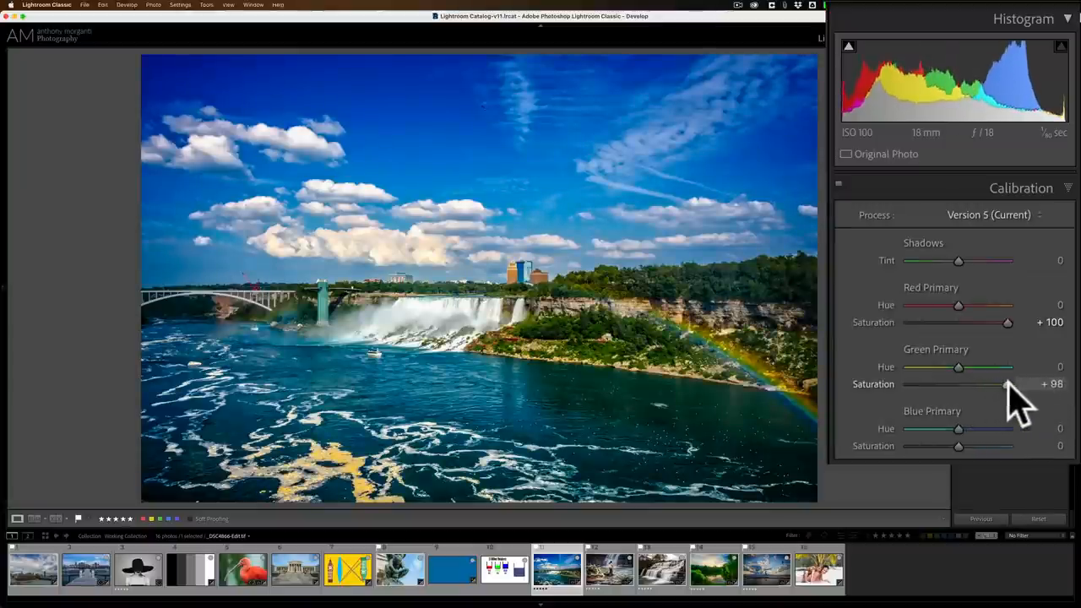
pyautogui.moveTo(1006, 383); pyautogui.dragTo(958, 383)
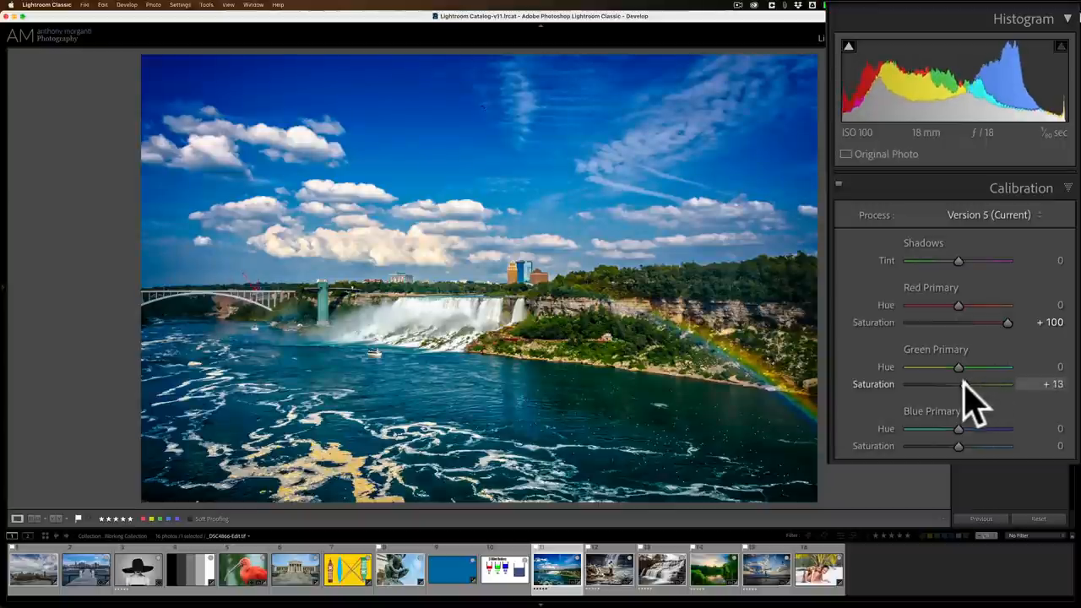
pyautogui.moveTo(958, 384); pyautogui.dragTo(977, 385)
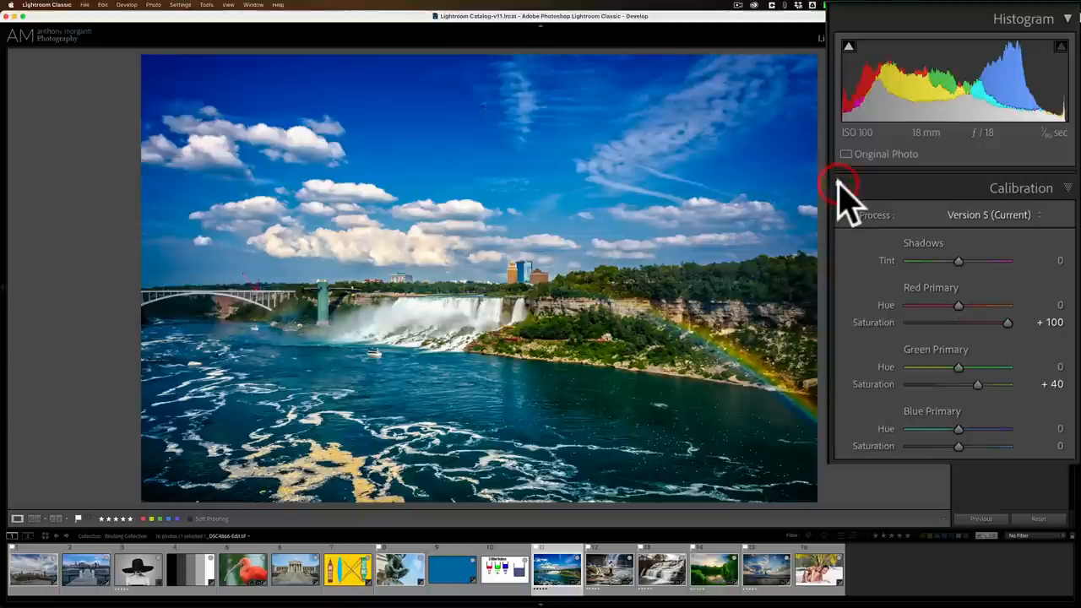
pyautogui.click(846, 187)
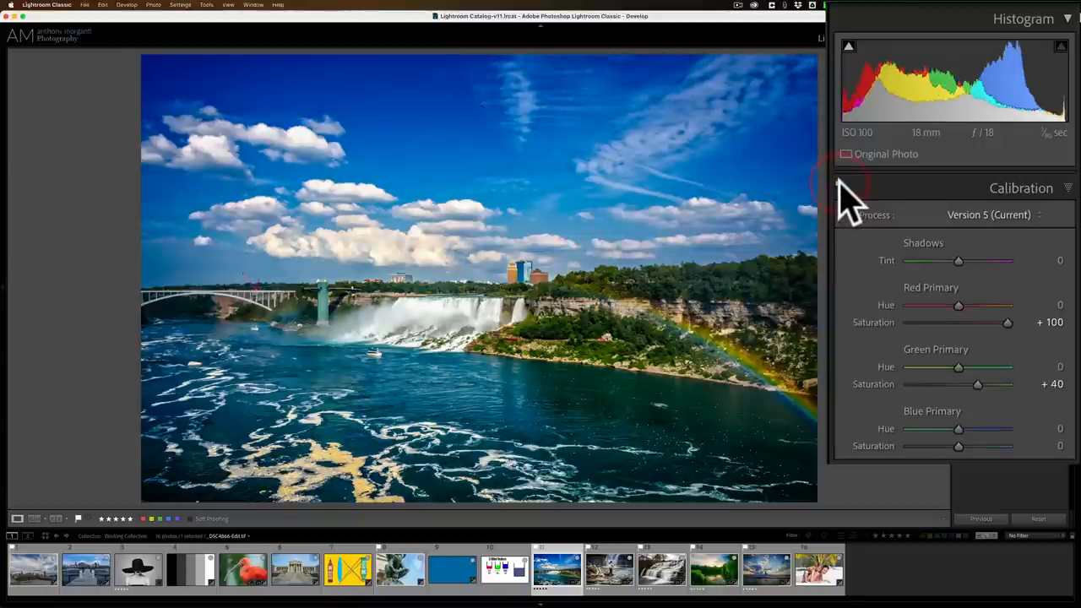
pyautogui.click(609, 572)
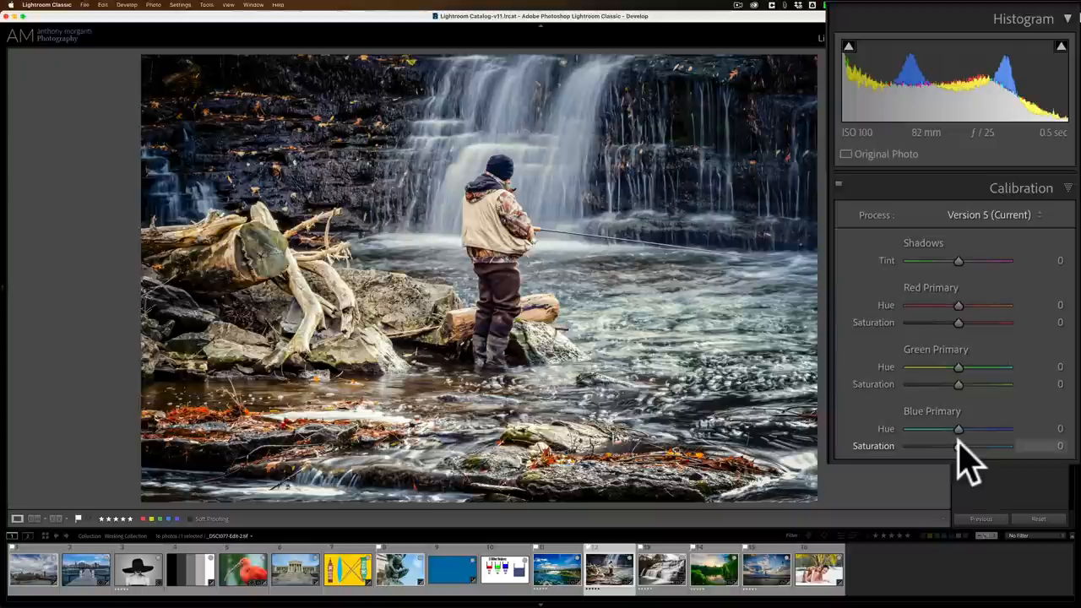
# Step: Give the fisherman photo Blue Primary saturation +100, then move to the cascading waterfall photo
pyautogui.moveTo(959, 446); pyautogui.dragTo(1006, 446)
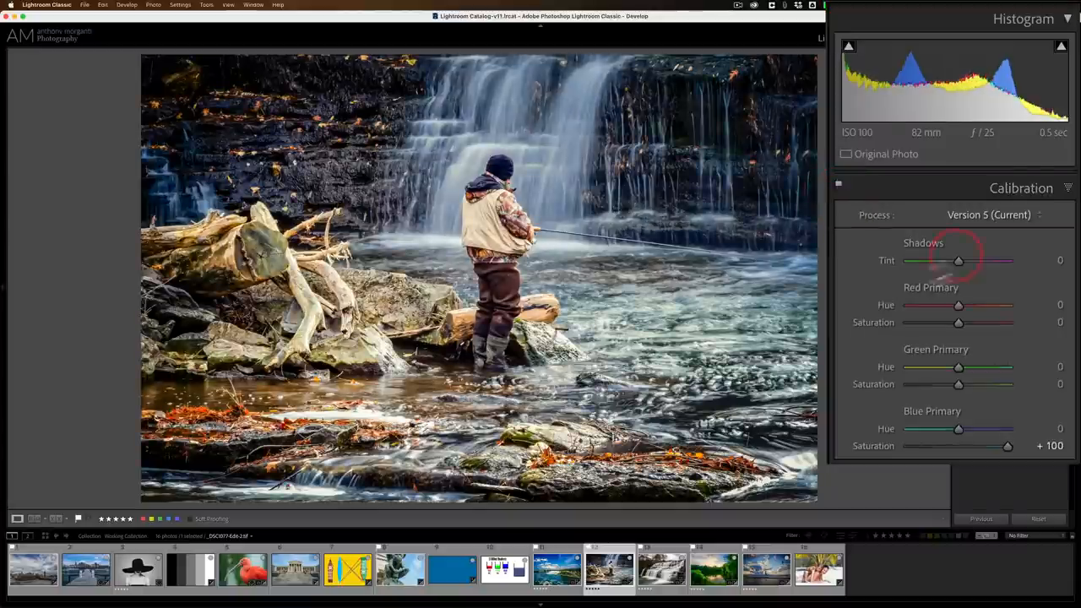
pyautogui.click(657, 568)
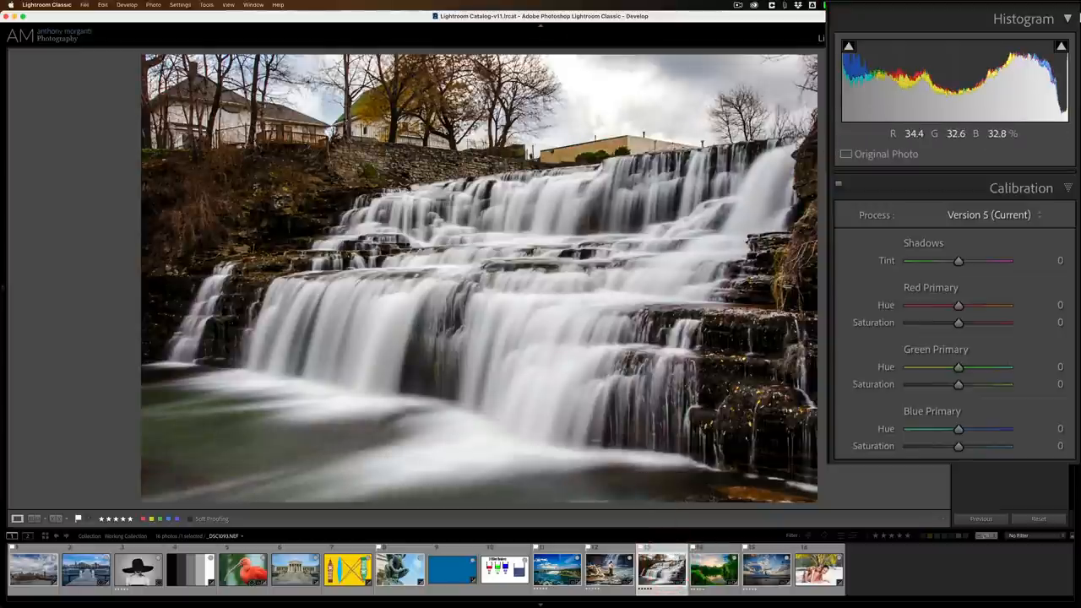
pyautogui.moveTo(958, 446)
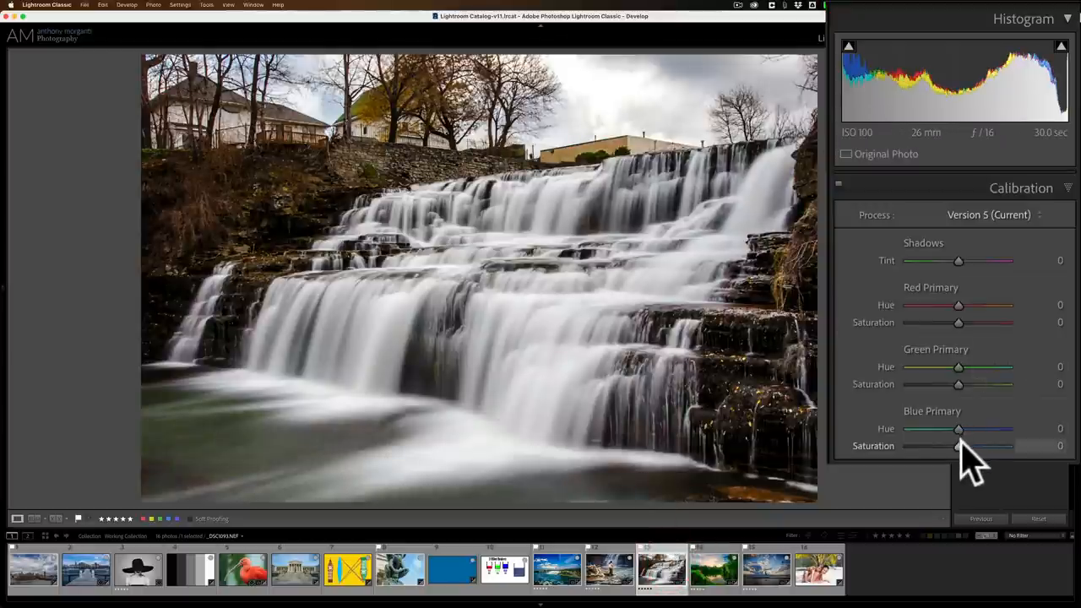
# Step: Set the waterfall's Blue Primary saturation to +100, testing other primary sliders but leaving them at zero
pyautogui.moveTo(958, 446); pyautogui.dragTo(1007, 446)
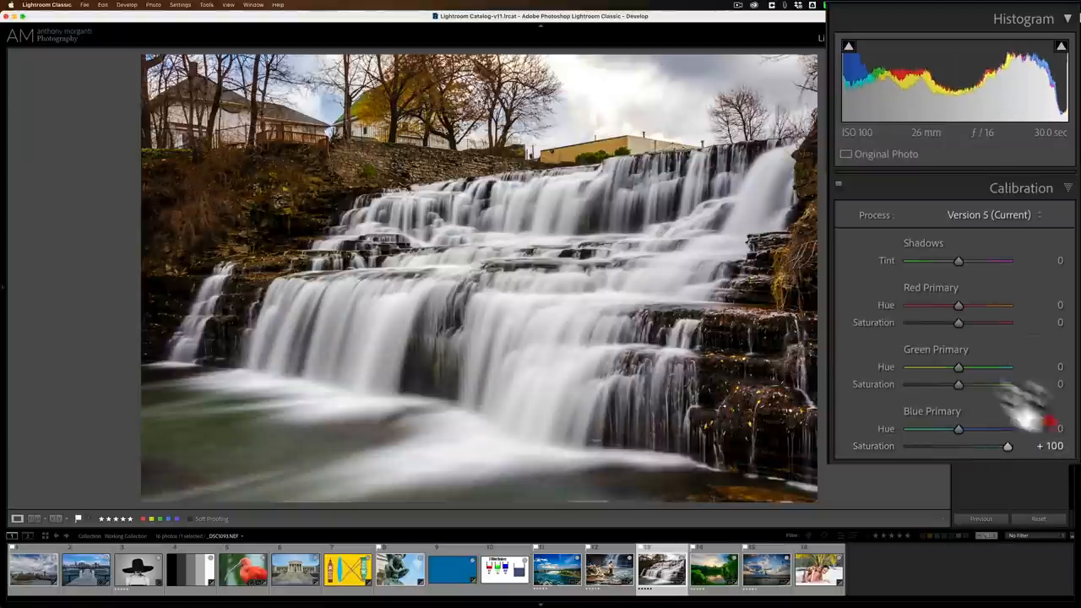
pyautogui.moveTo(958, 383); pyautogui.dragTo(1008, 383)
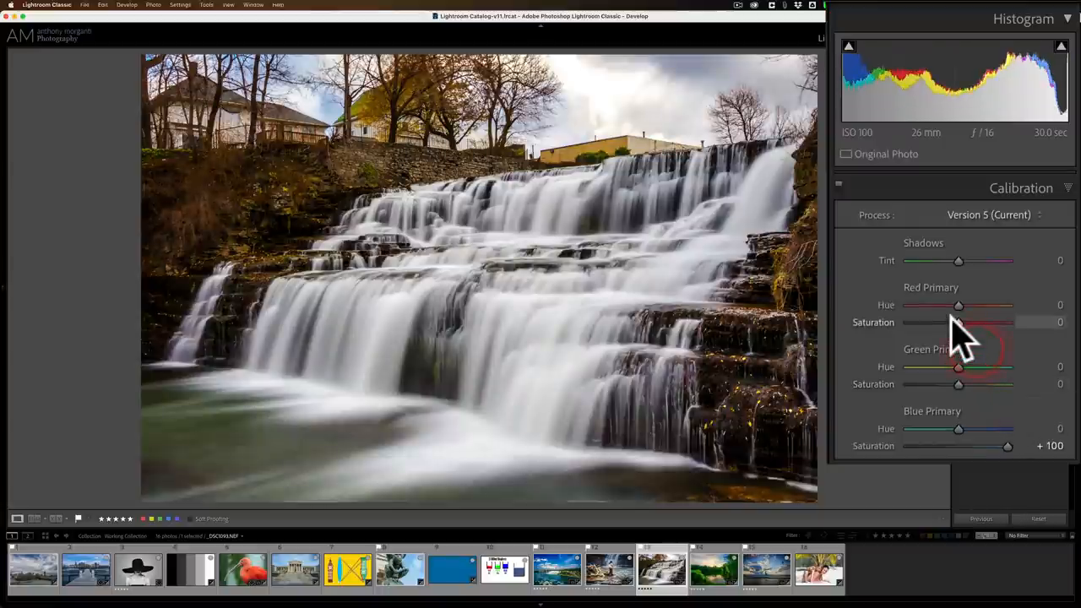
pyautogui.moveTo(958, 321); pyautogui.dragTo(992, 322)
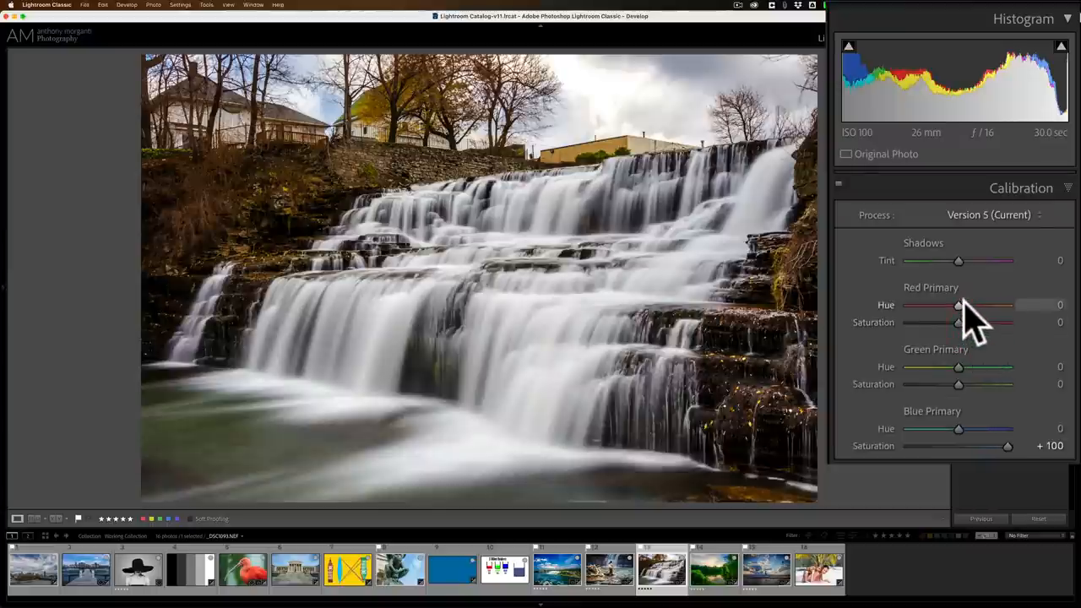
pyautogui.moveTo(971, 325)
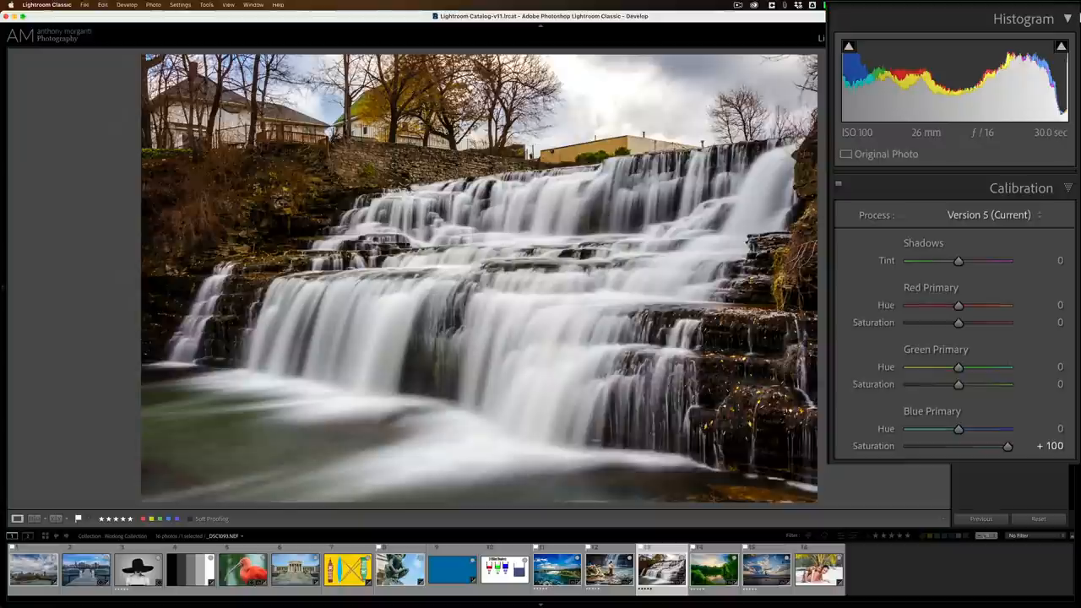
pyautogui.moveTo(958, 305)
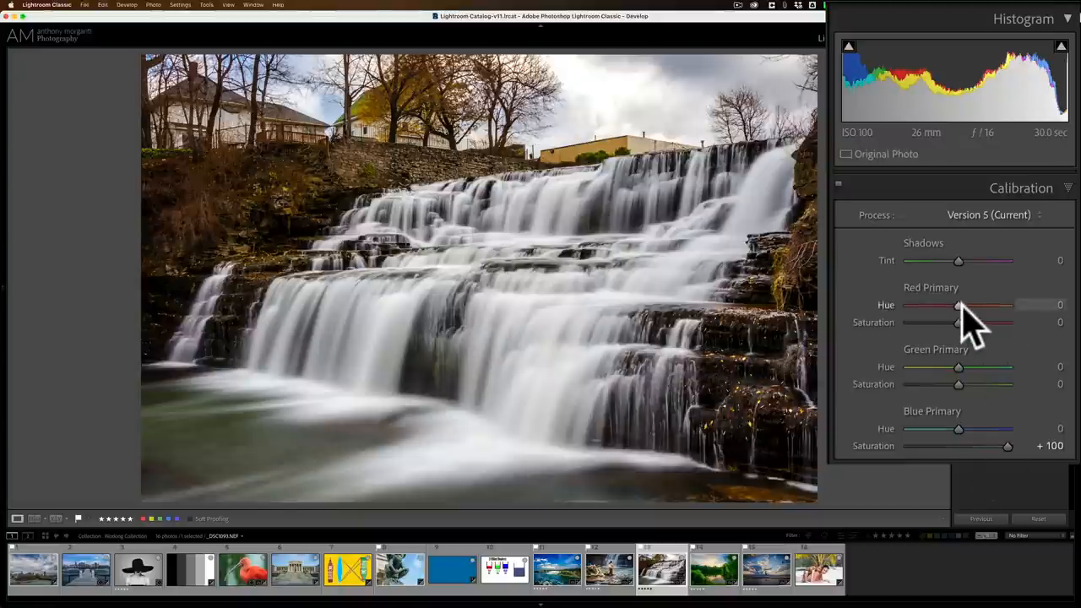
pyautogui.moveTo(291, 194)
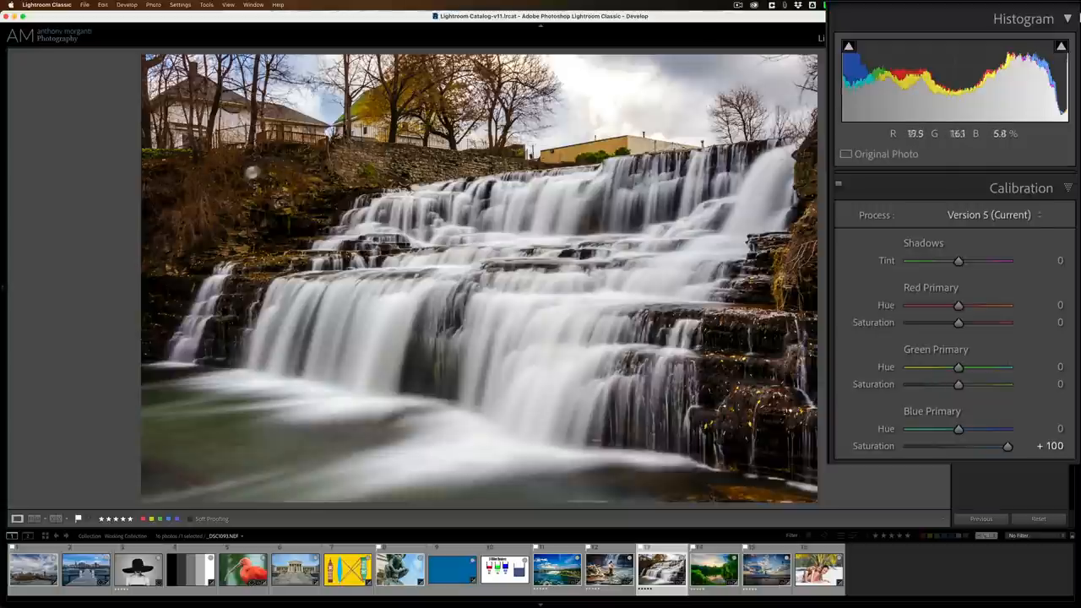
pyautogui.moveTo(790, 293)
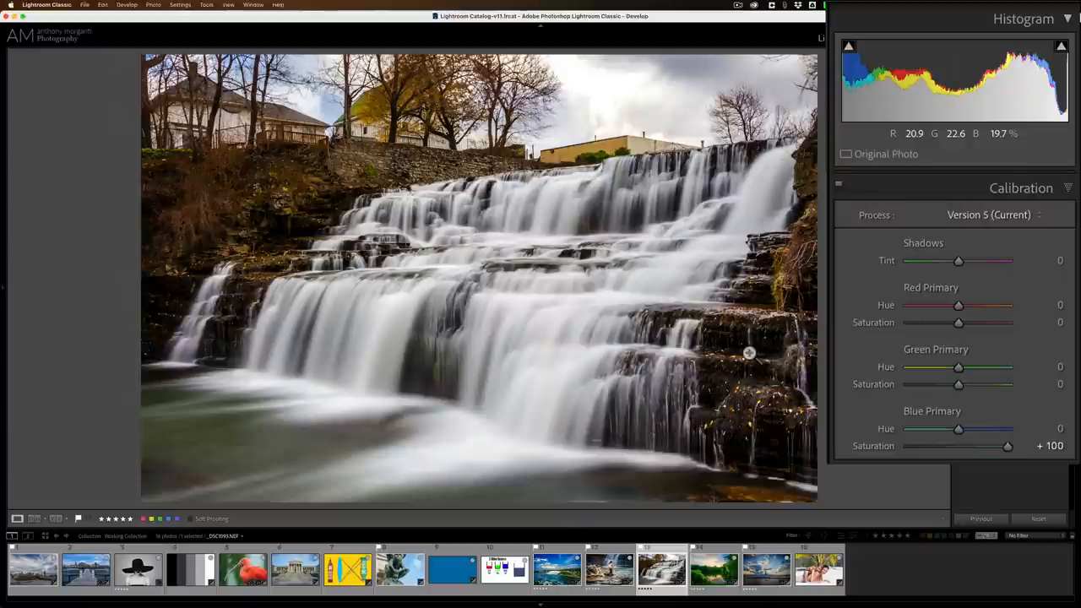
# Step: Open the lake sunset photo and set Blue Primary saturation +55, Red Primary saturation +64
pyautogui.click(709, 578)
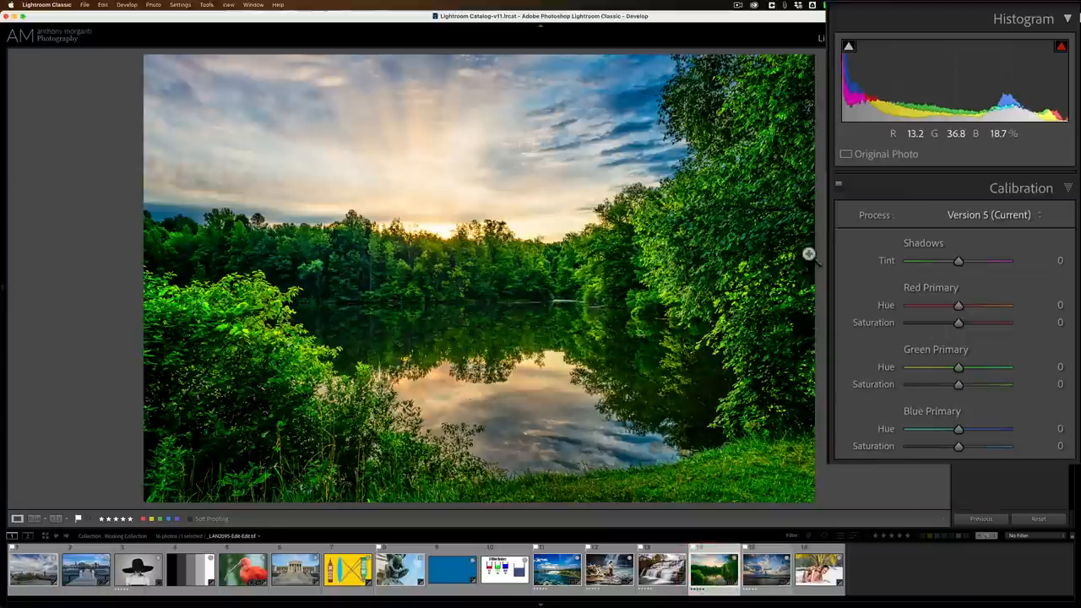
pyautogui.moveTo(959, 384); pyautogui.dragTo(1006, 384)
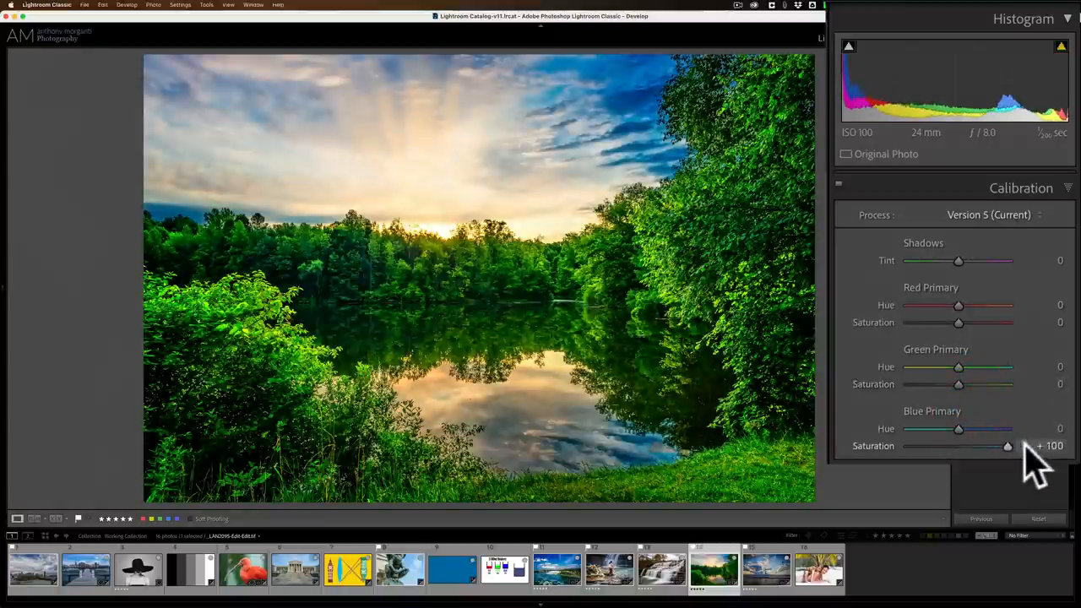
pyautogui.moveTo(1007, 446); pyautogui.dragTo(979, 446)
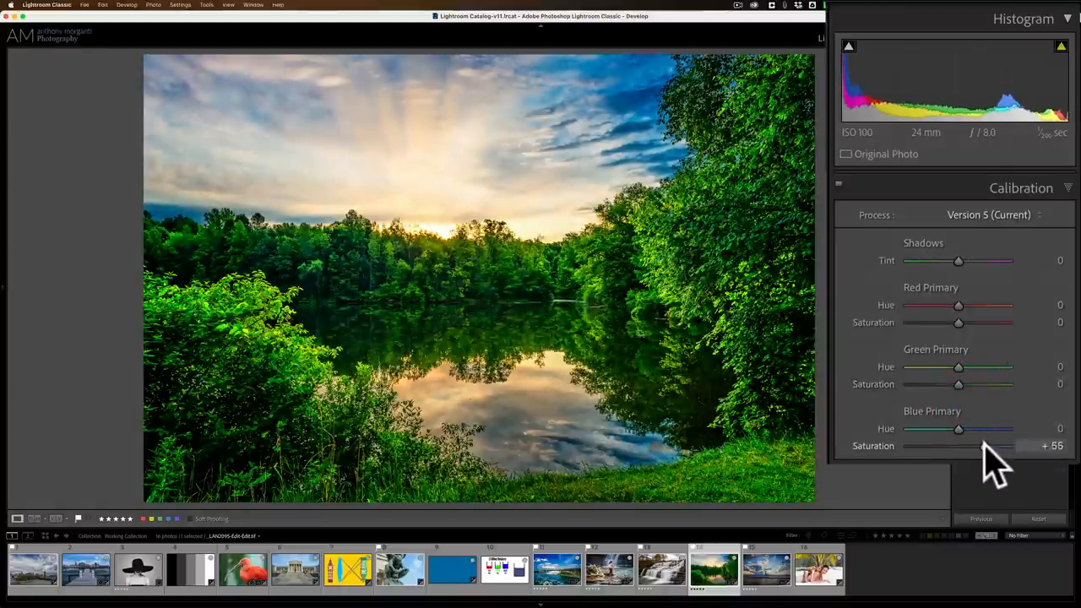
pyautogui.moveTo(958, 321); pyautogui.dragTo(988, 322)
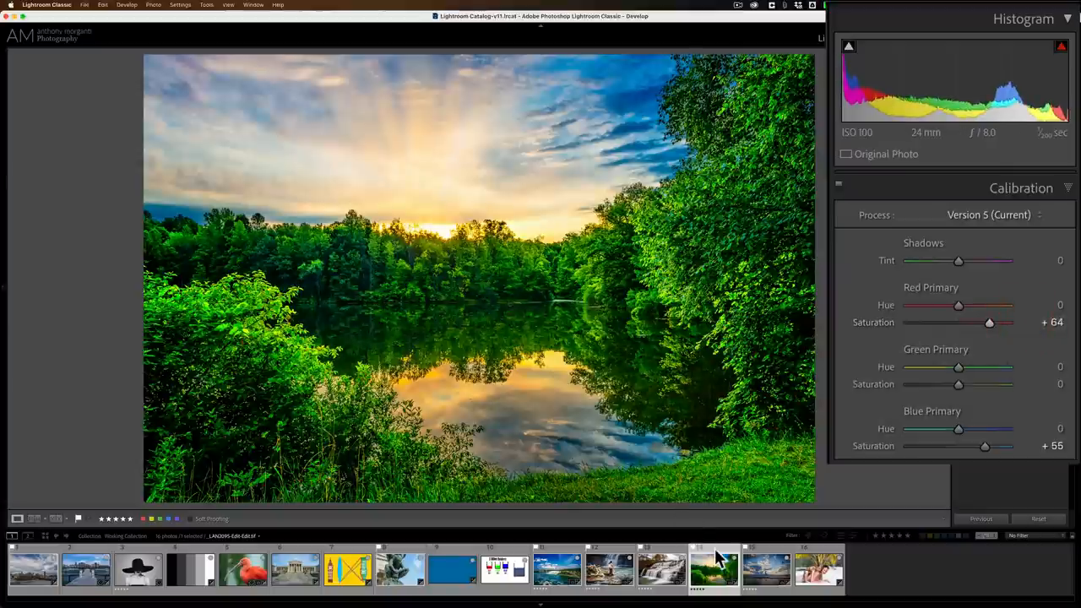
# Step: Open the seagull sunset photo and raise Green Primary saturation to +63
pyautogui.click(756, 576)
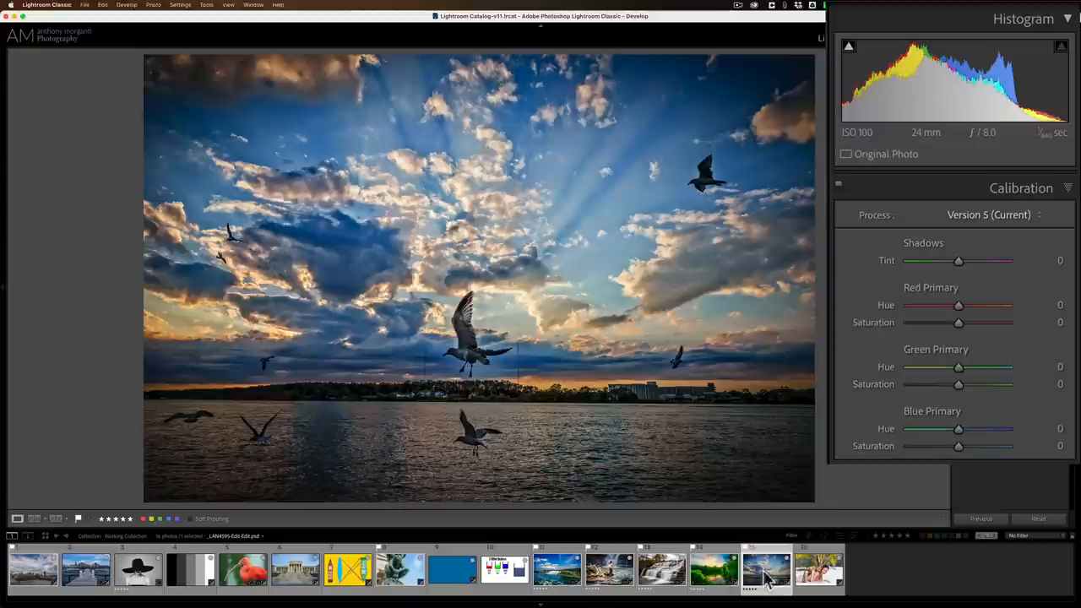
pyautogui.moveTo(957, 446); pyautogui.dragTo(1008, 446)
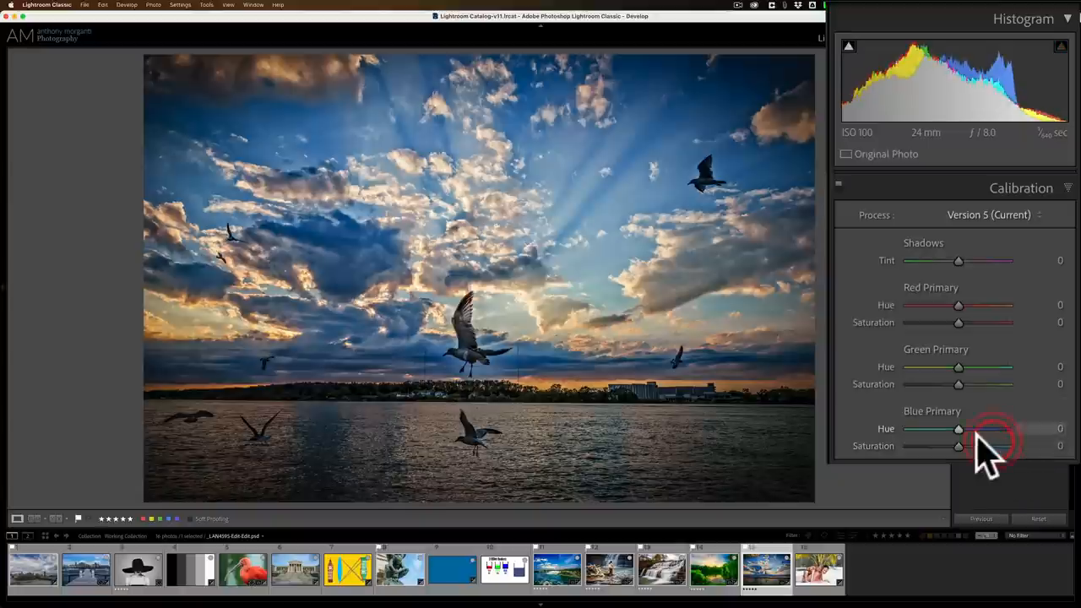
pyautogui.moveTo(959, 428); pyautogui.dragTo(967, 428)
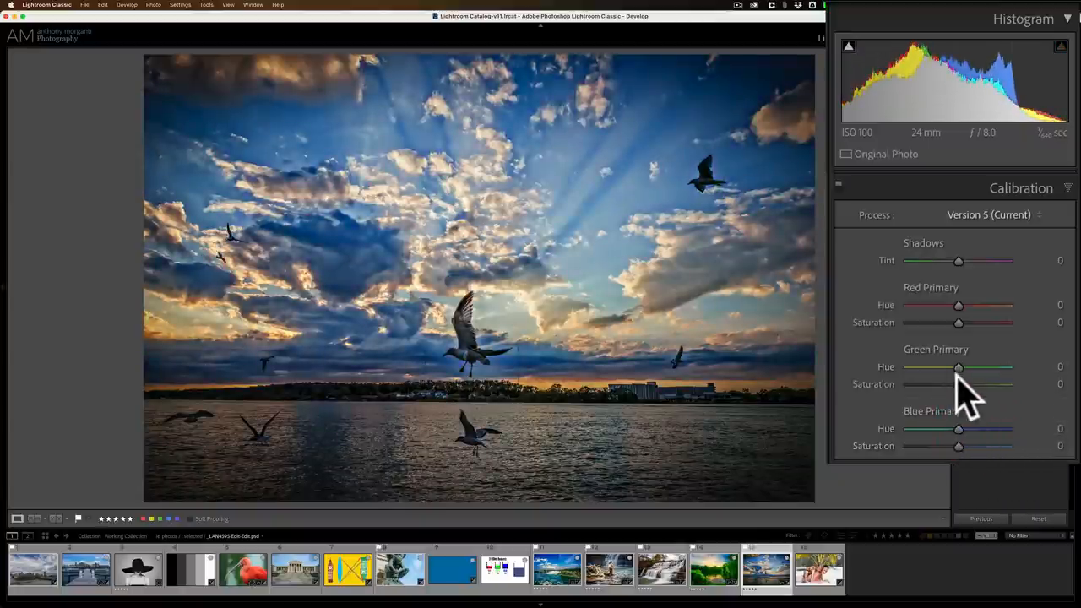
pyautogui.moveTo(957, 384); pyautogui.dragTo(976, 383)
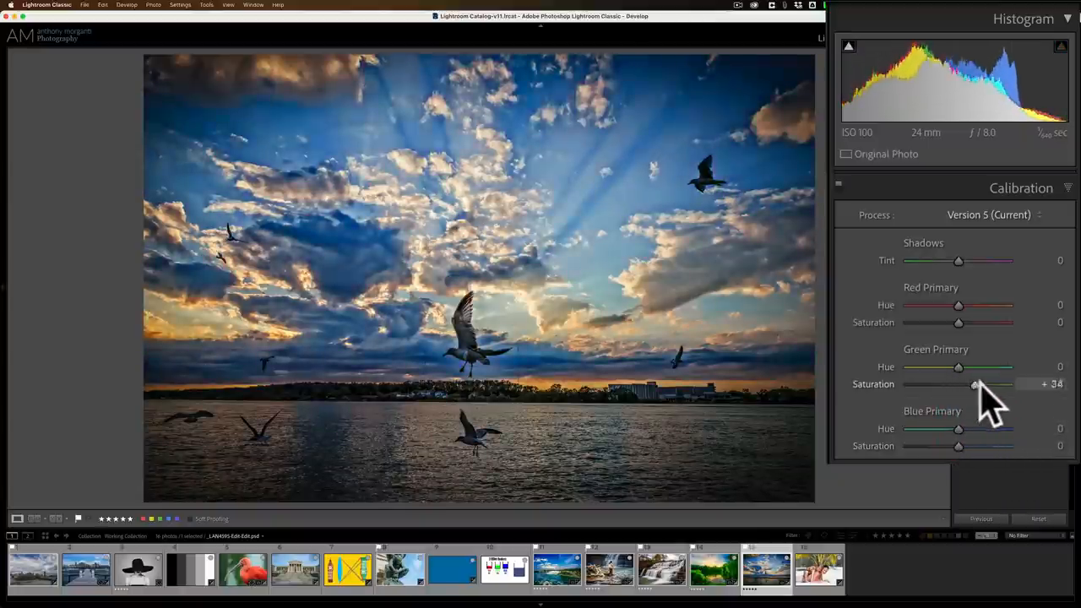
pyautogui.moveTo(975, 385); pyautogui.dragTo(962, 384)
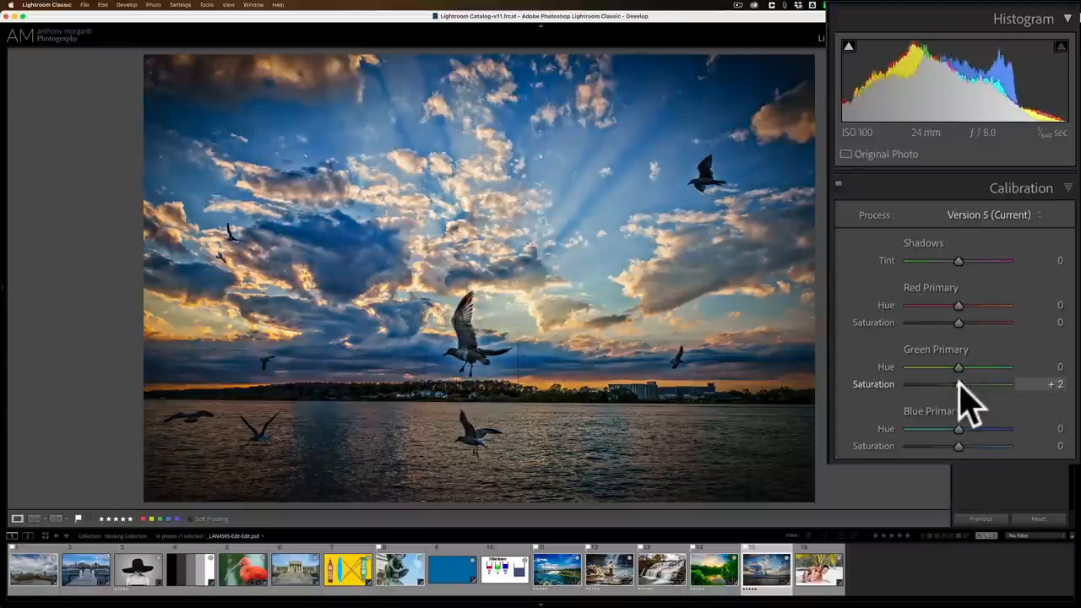
pyautogui.moveTo(958, 384); pyautogui.dragTo(1009, 385)
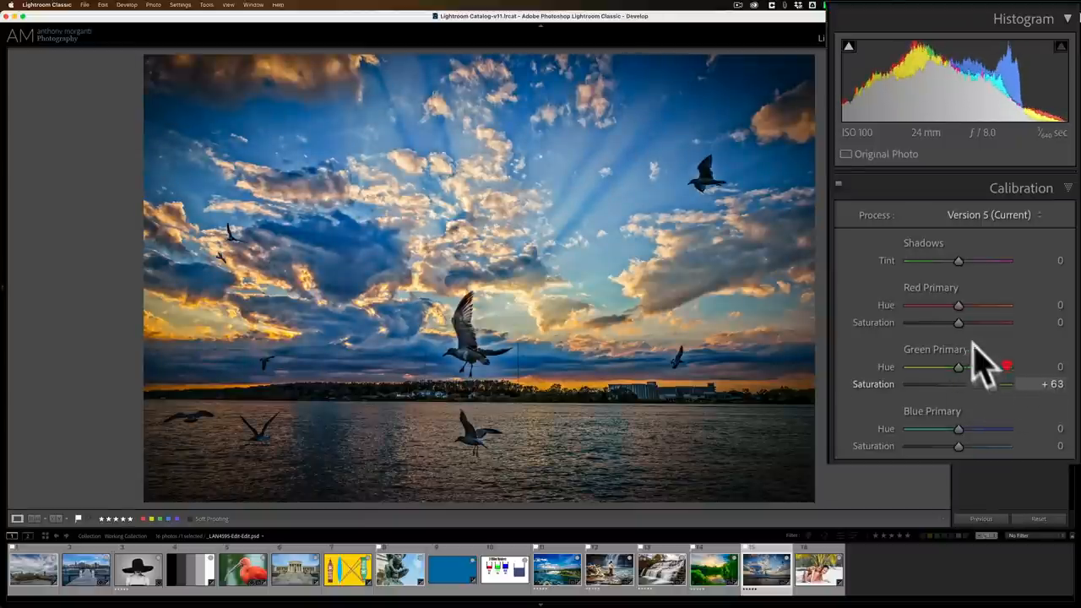
# Step: Try several Red Primary saturation values before settling on +19
pyautogui.moveTo(959, 322); pyautogui.dragTo(1025, 321)
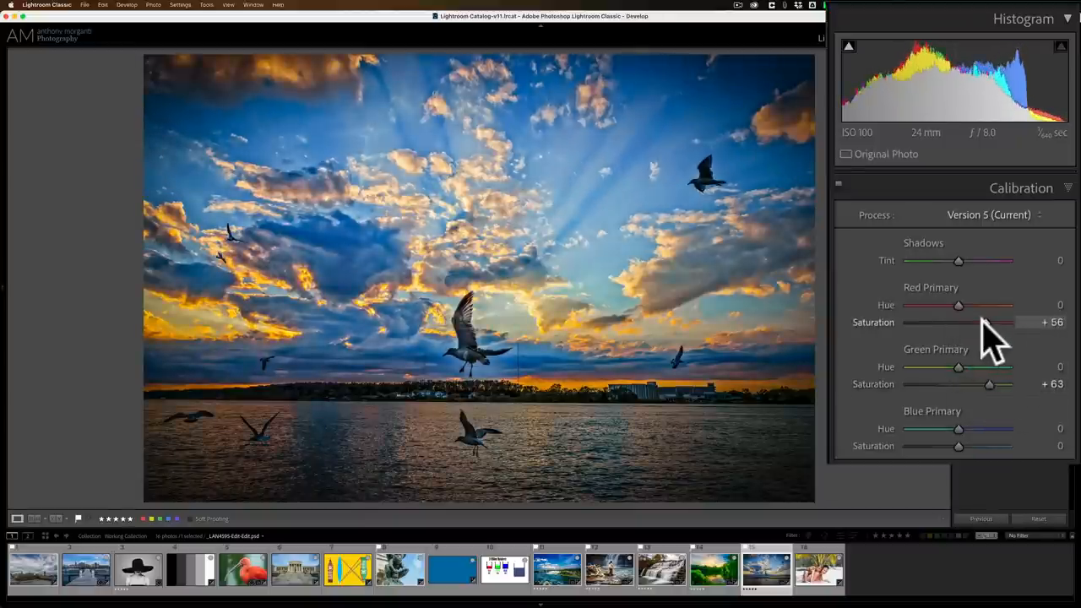
pyautogui.moveTo(1001, 322); pyautogui.dragTo(972, 322)
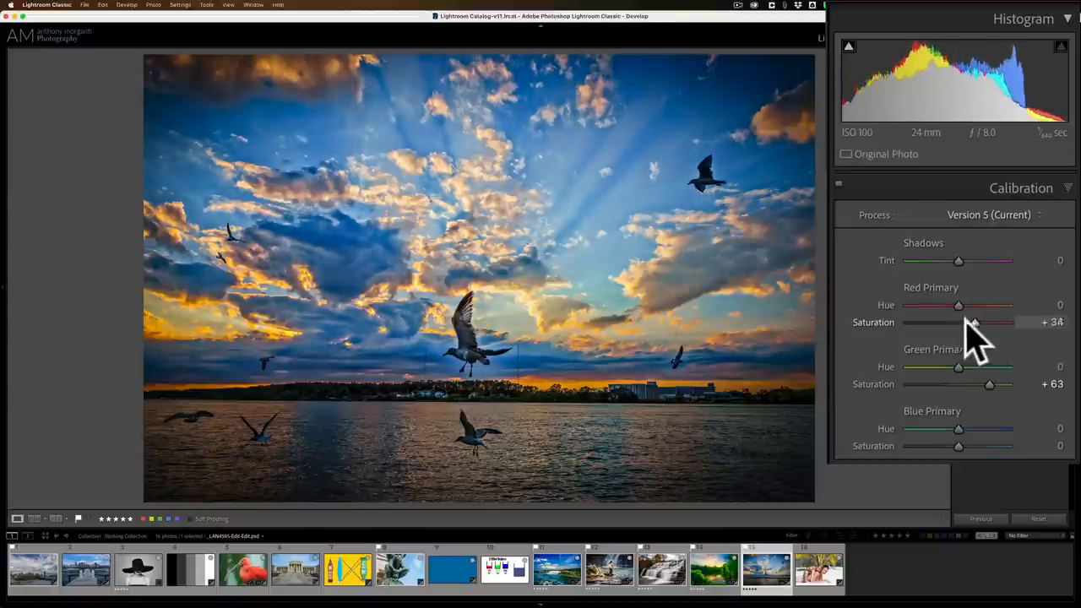
pyautogui.moveTo(975, 322); pyautogui.dragTo(952, 322)
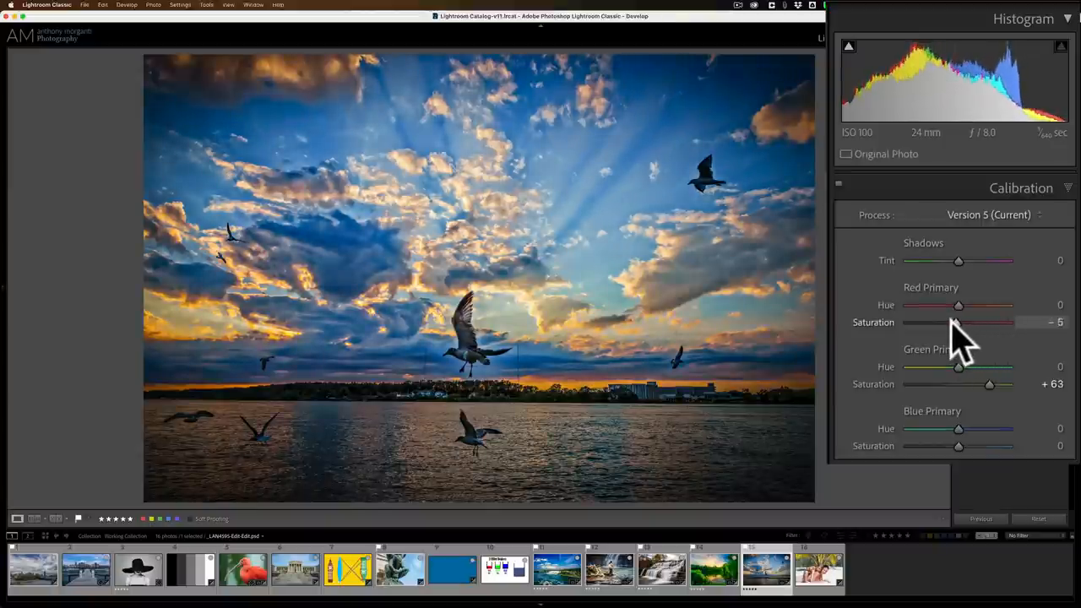
pyautogui.moveTo(955, 321); pyautogui.dragTo(912, 322)
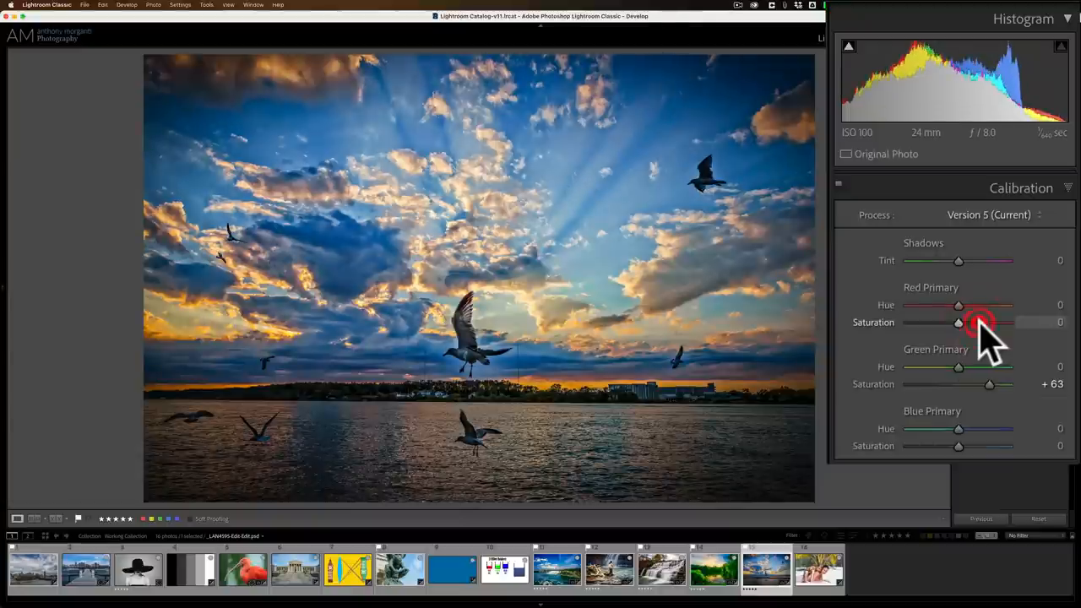
pyautogui.moveTo(958, 322); pyautogui.dragTo(971, 322)
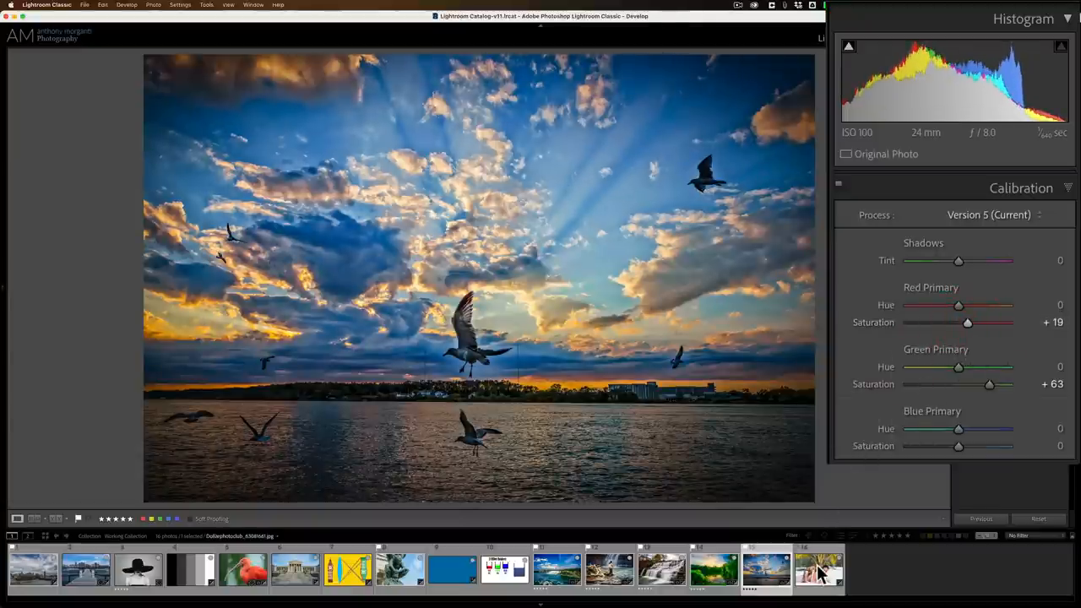
# Step: Open the mother-and-daughter beach portrait and raise Blue Primary saturation to +100
pyautogui.click(814, 564)
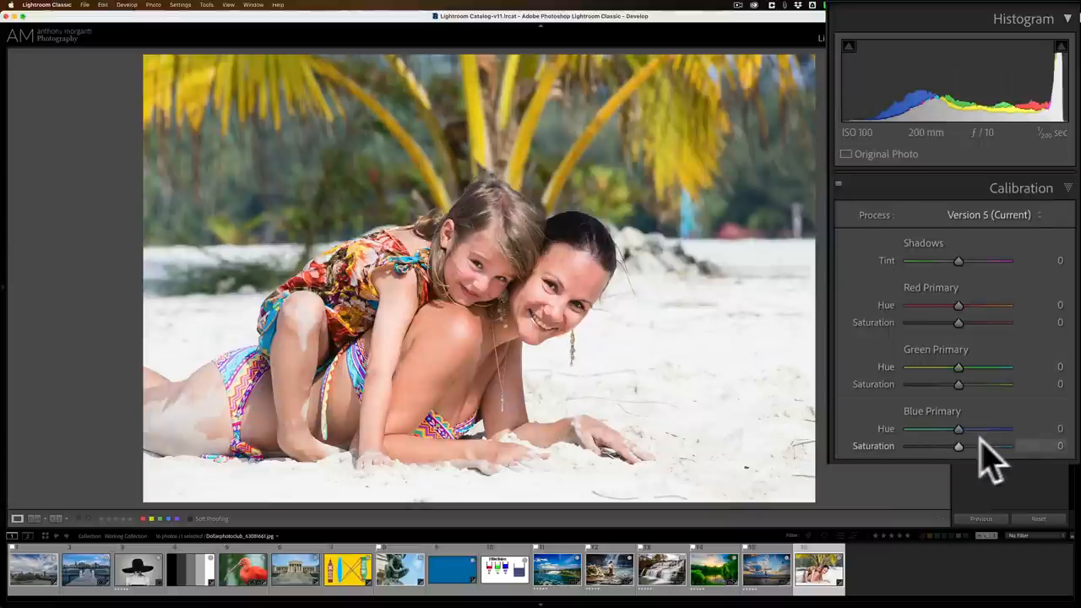
pyautogui.moveTo(958, 446); pyautogui.dragTo(1007, 446)
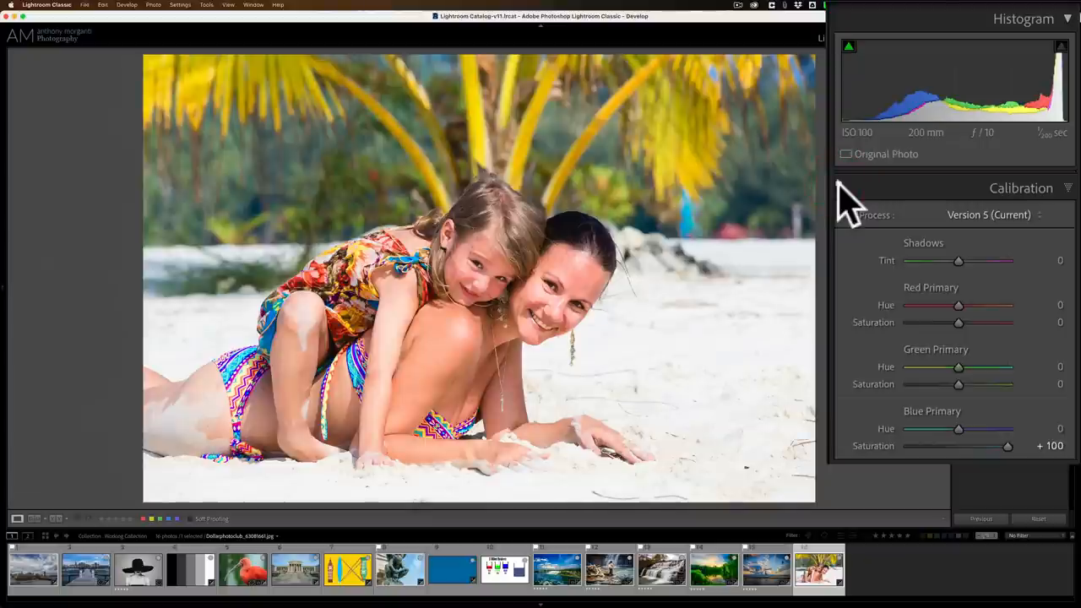
pyautogui.moveTo(996, 254)
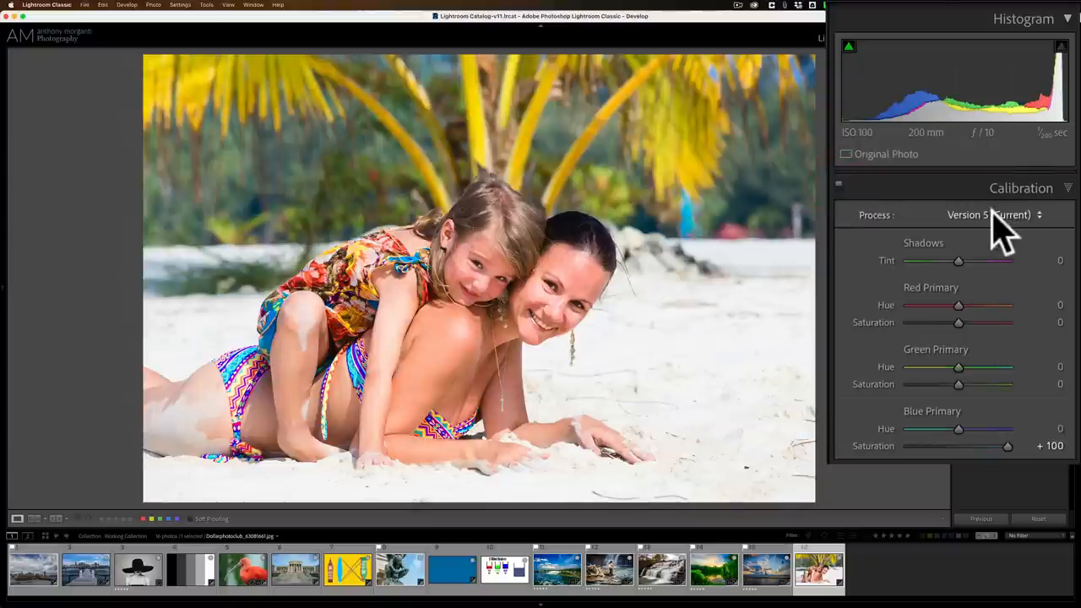
# Step: Expand the Calibration Process dropdown to list Version 1 through Version 5
pyautogui.click(988, 214)
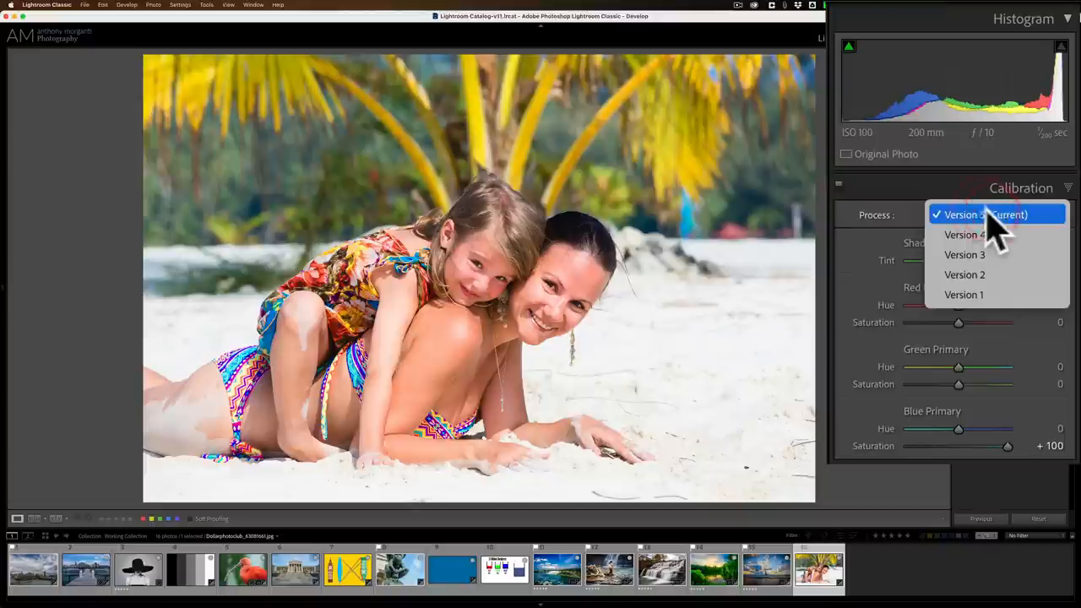